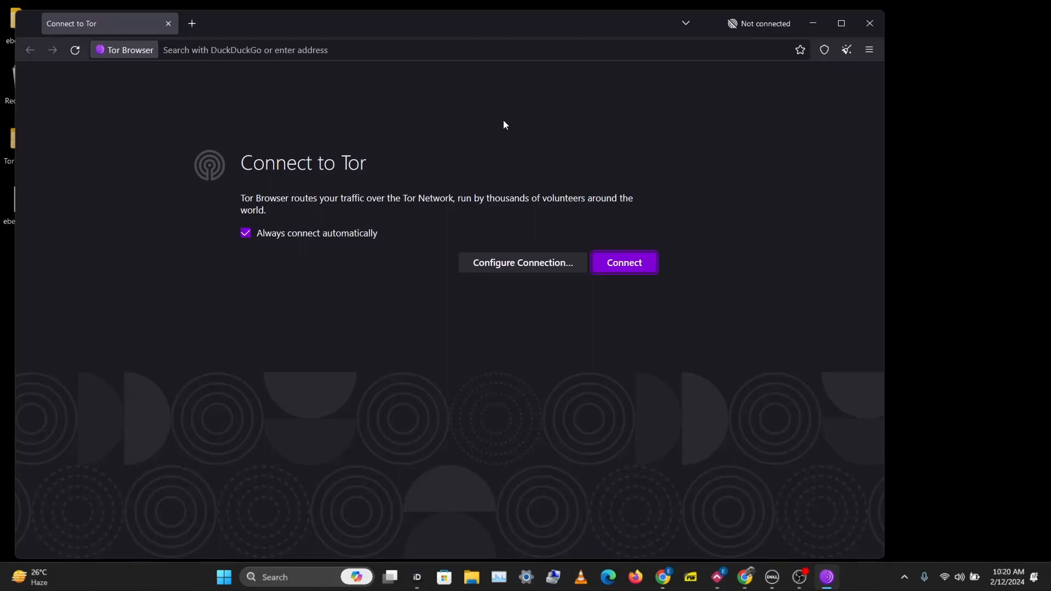
Step: Connect Tor Browser to the Tor network from the Connect to Tor screen
left_click(623, 262)
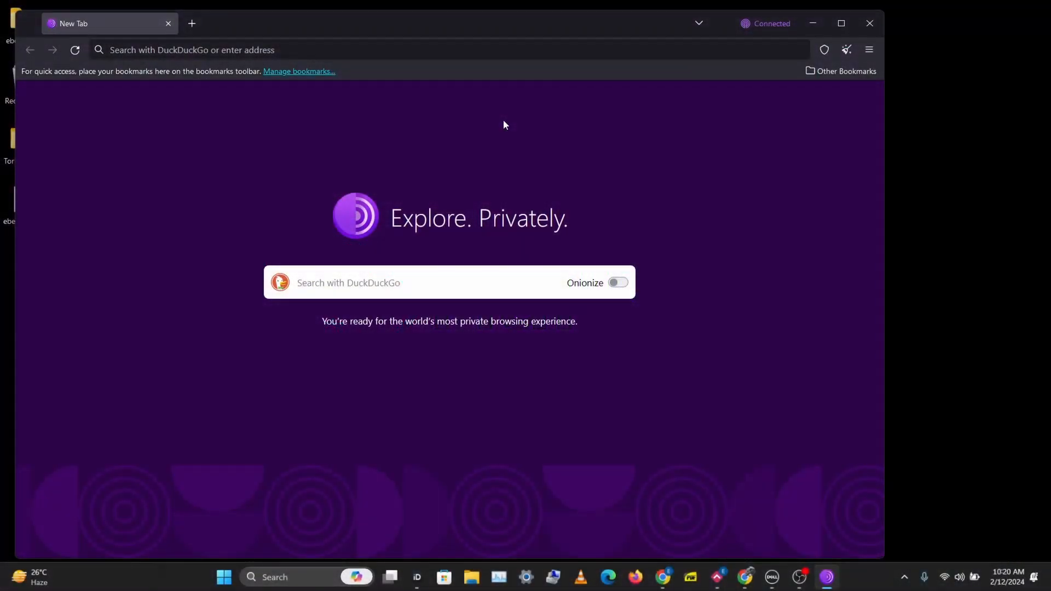
mouse_move(940, 65)
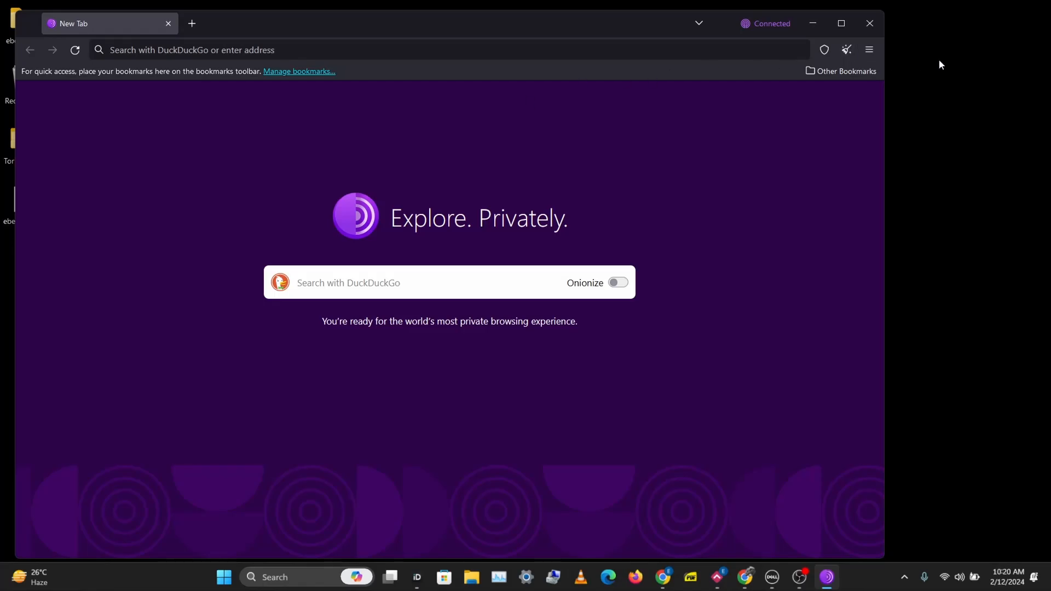
Step: Open Settings and scroll the General page to Tor Browser Updates, version 13.0.9
left_click(870, 50)
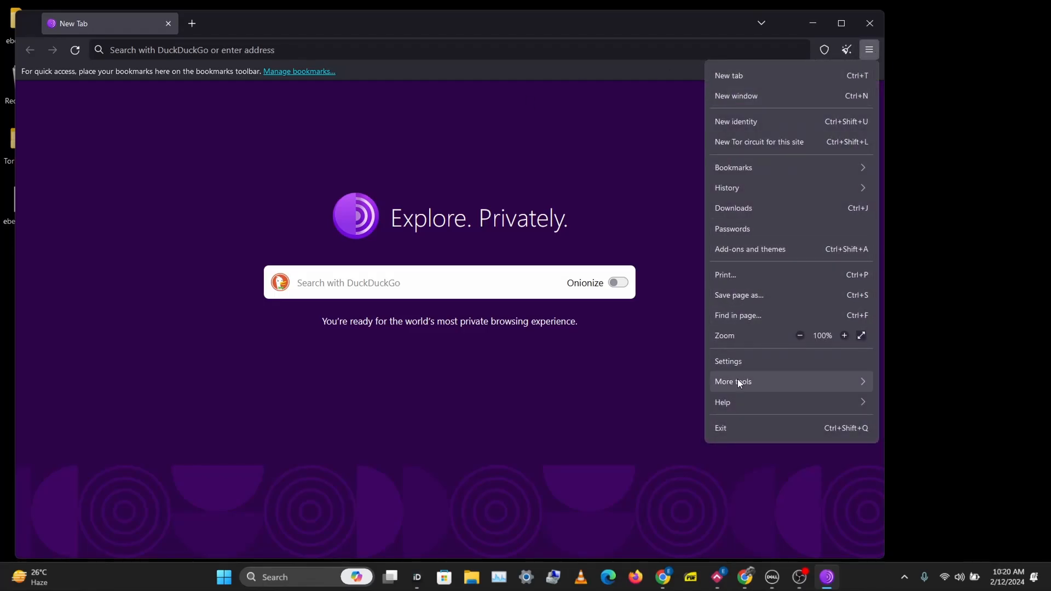
left_click(729, 361)
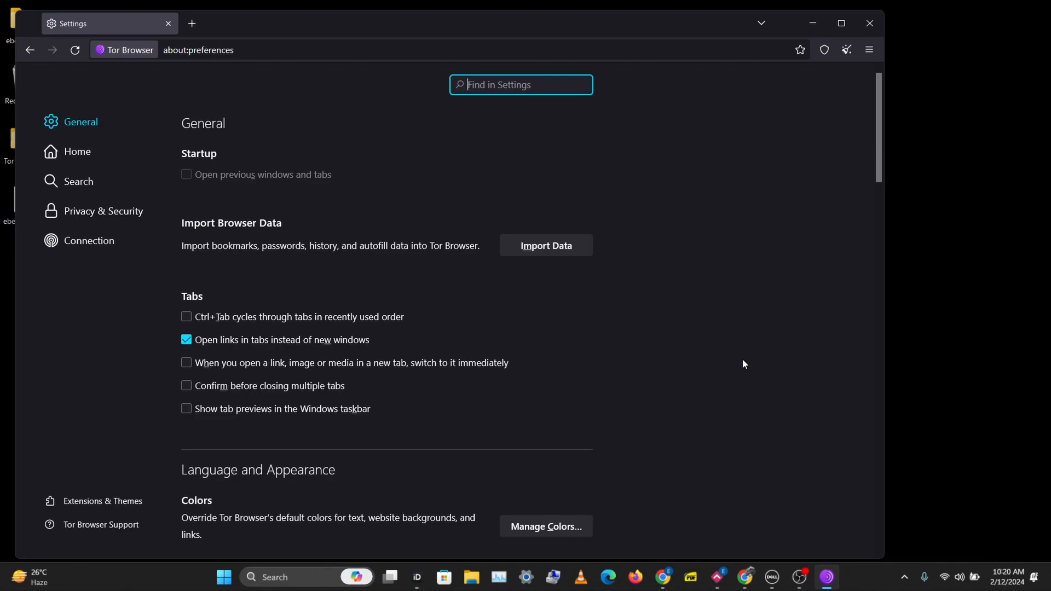
mouse_move(578, 238)
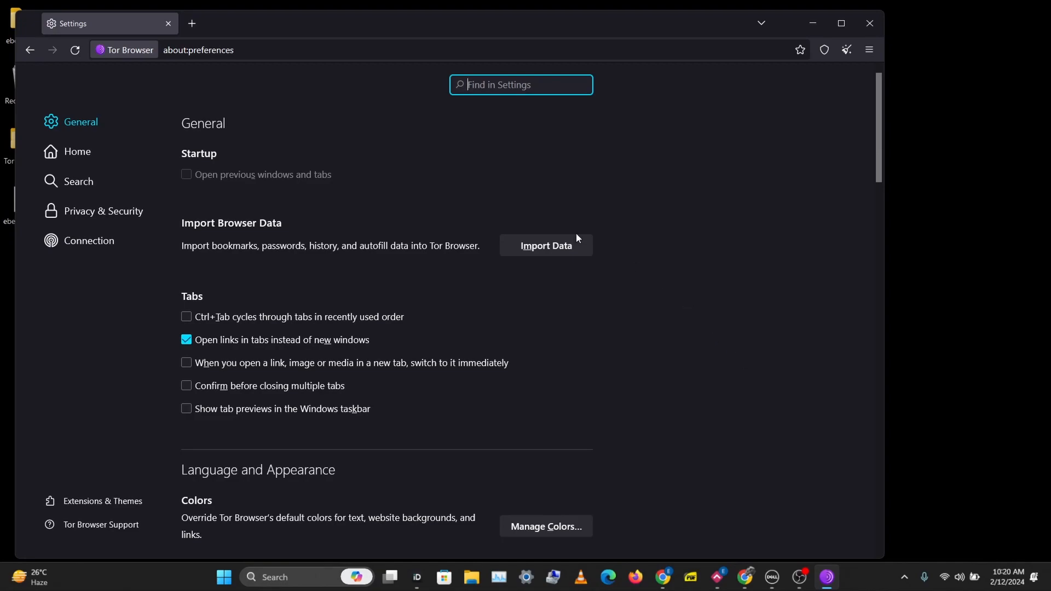
scroll("down", 3)
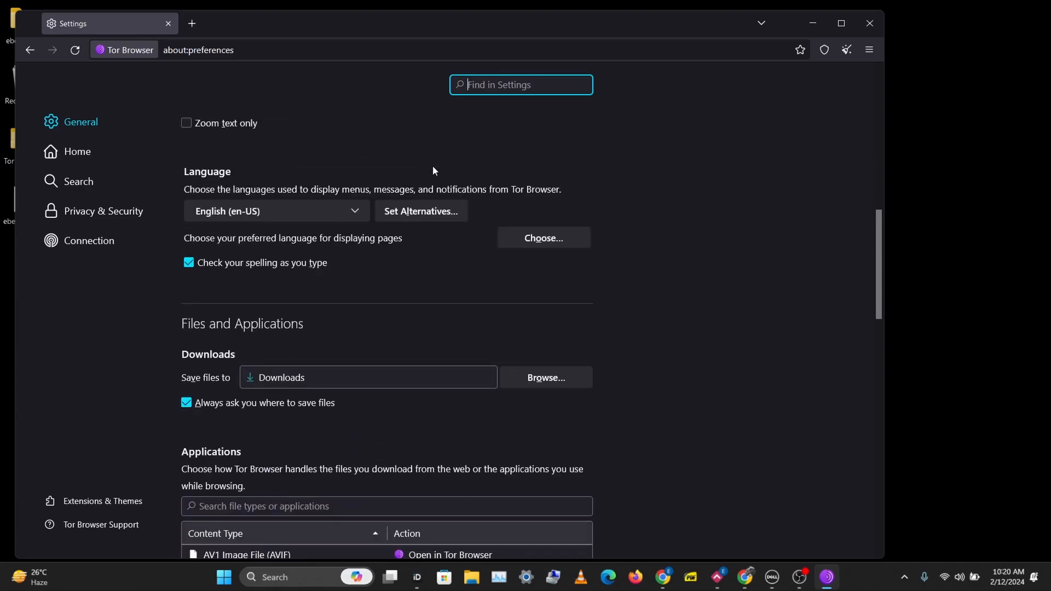
scroll("down", 3)
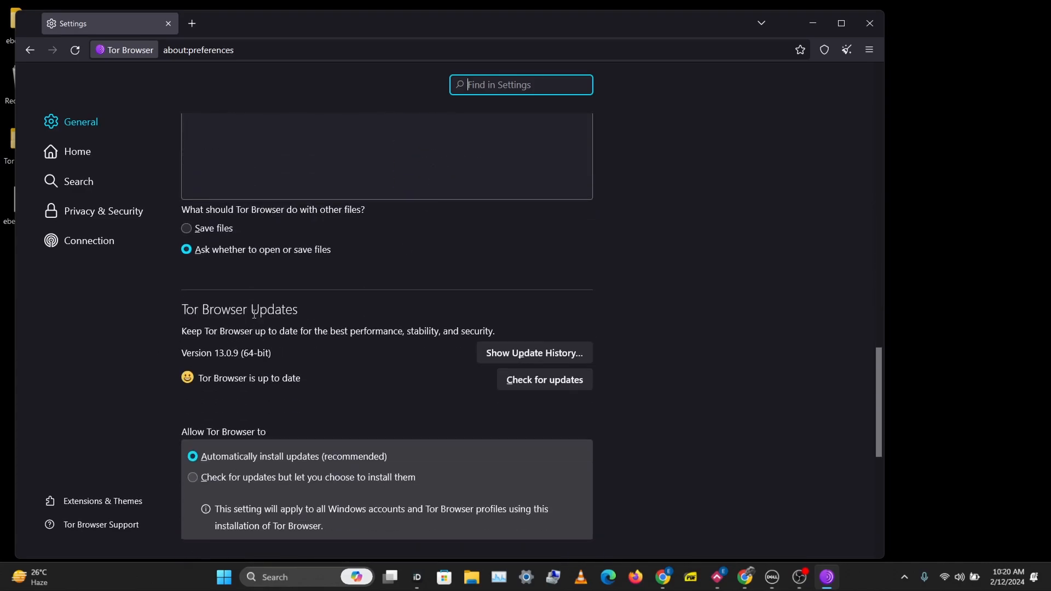
left_click(544, 380)
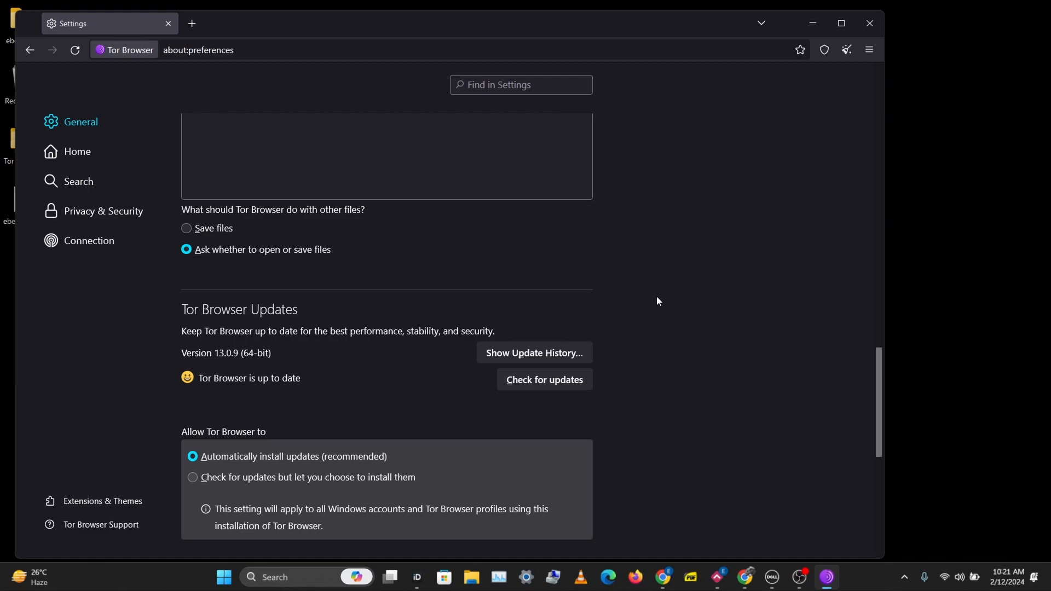
Step: Open Privacy & Security and inspect the History dropdown without changing the custom setting
left_click(102, 210)
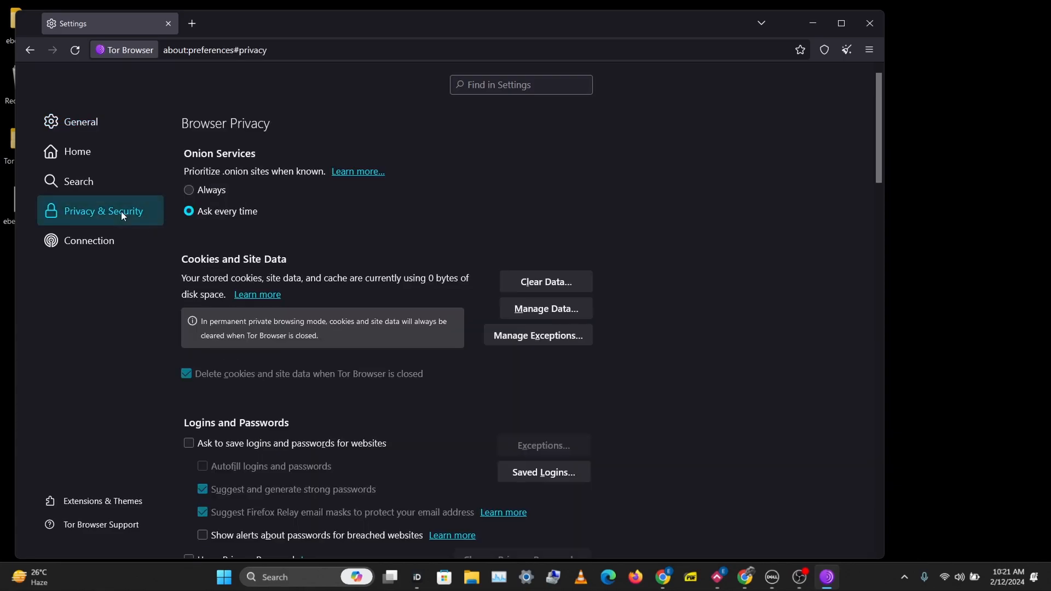
scroll("down", 3)
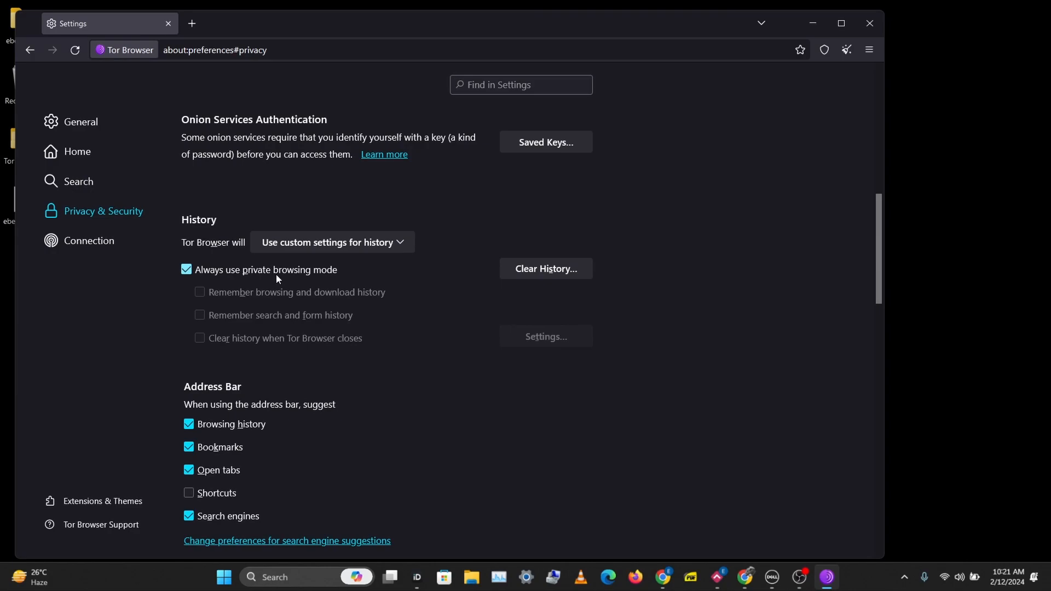
left_click(331, 242)
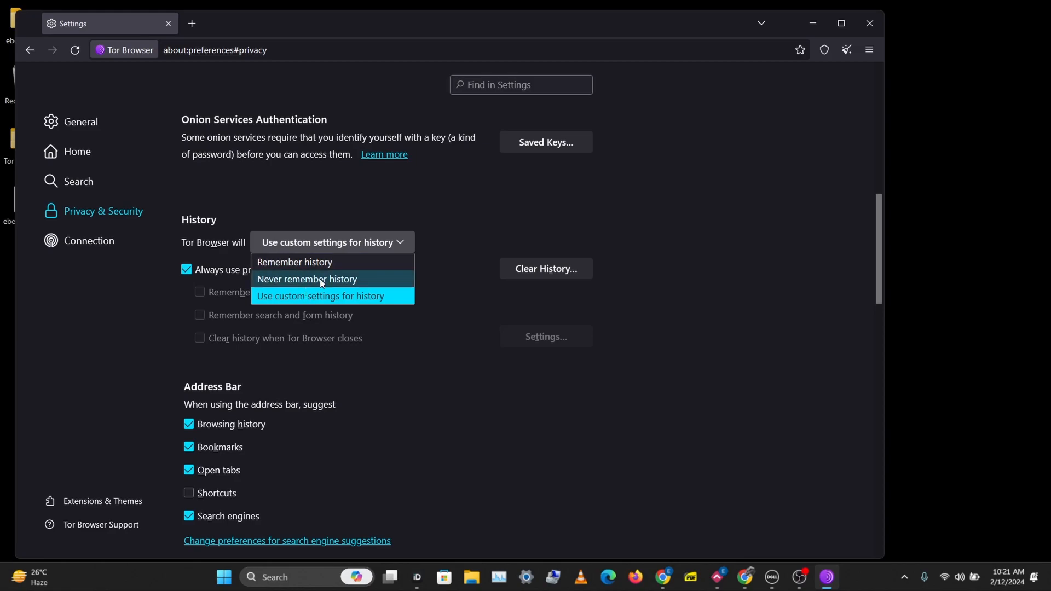
mouse_move(294, 282)
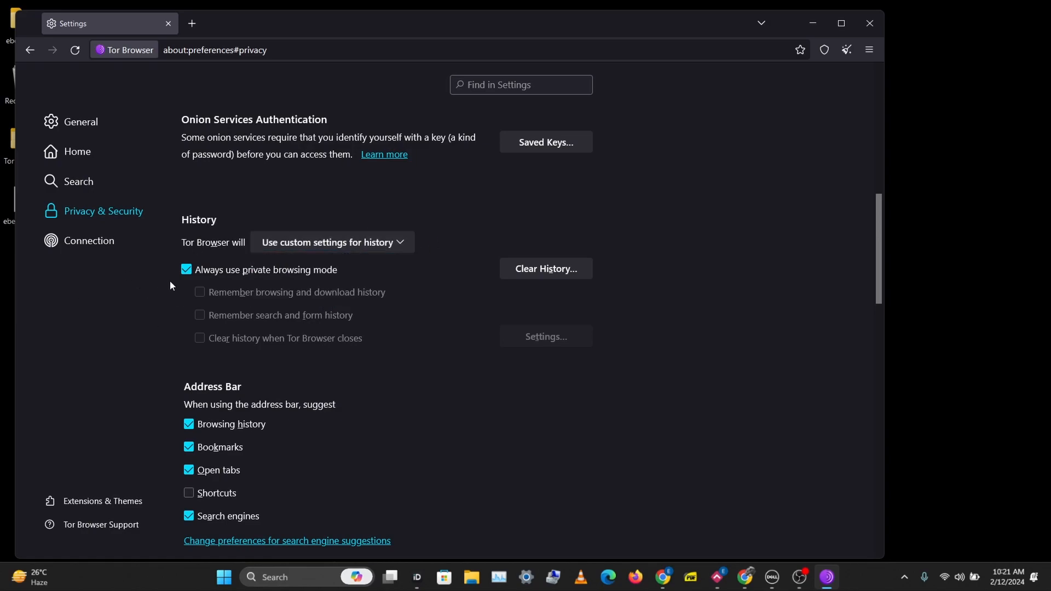
left_click(329, 242)
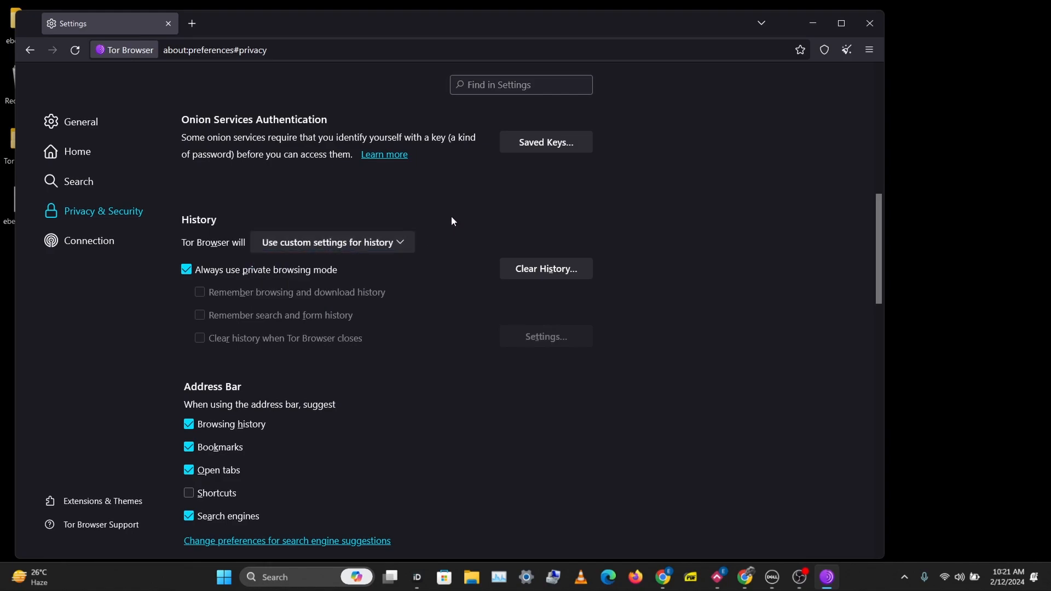
left_click(331, 243)
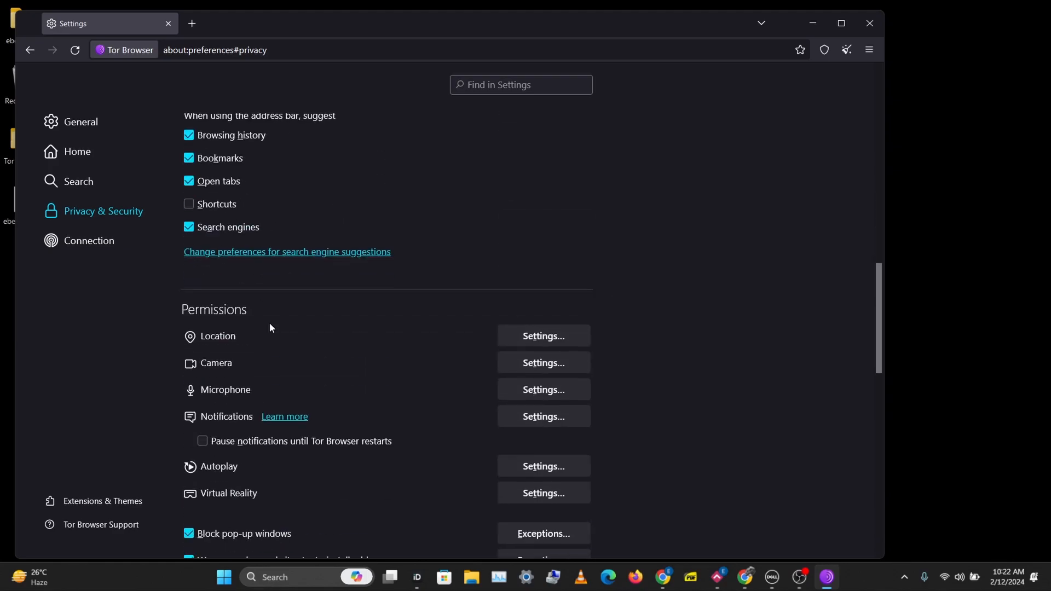
Step: Enable 'Block dangerous and deceptive content' and 'Block dangerous downloads'
scroll("down", 3)
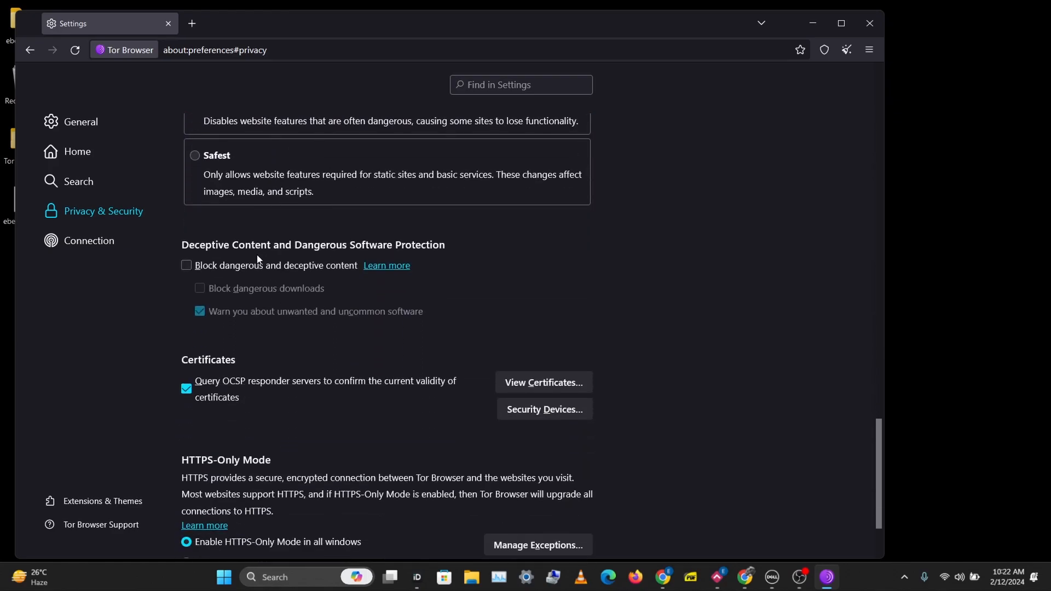
mouse_move(362, 246)
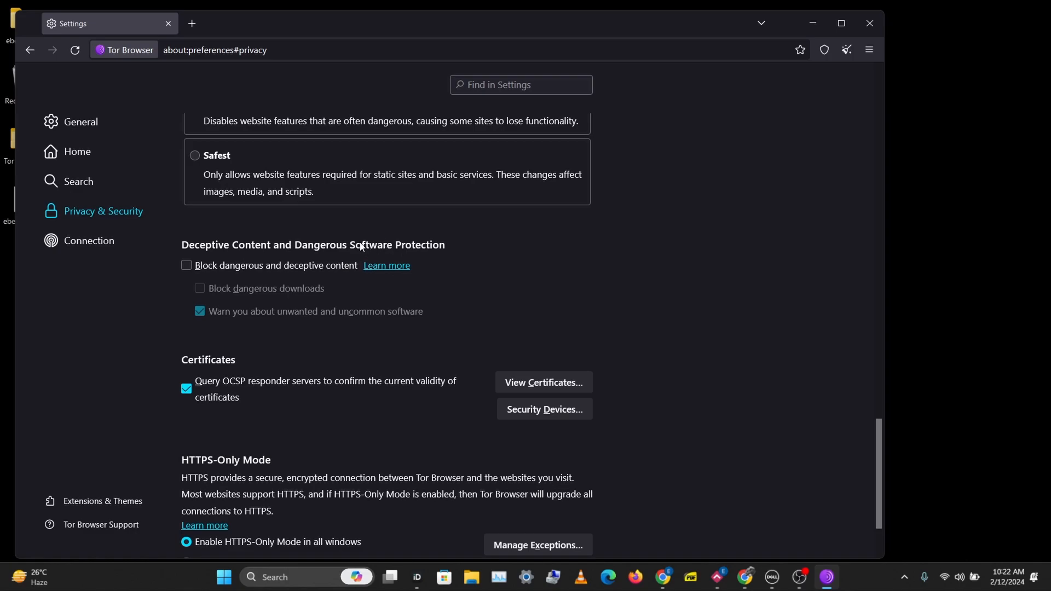
left_click(186, 265)
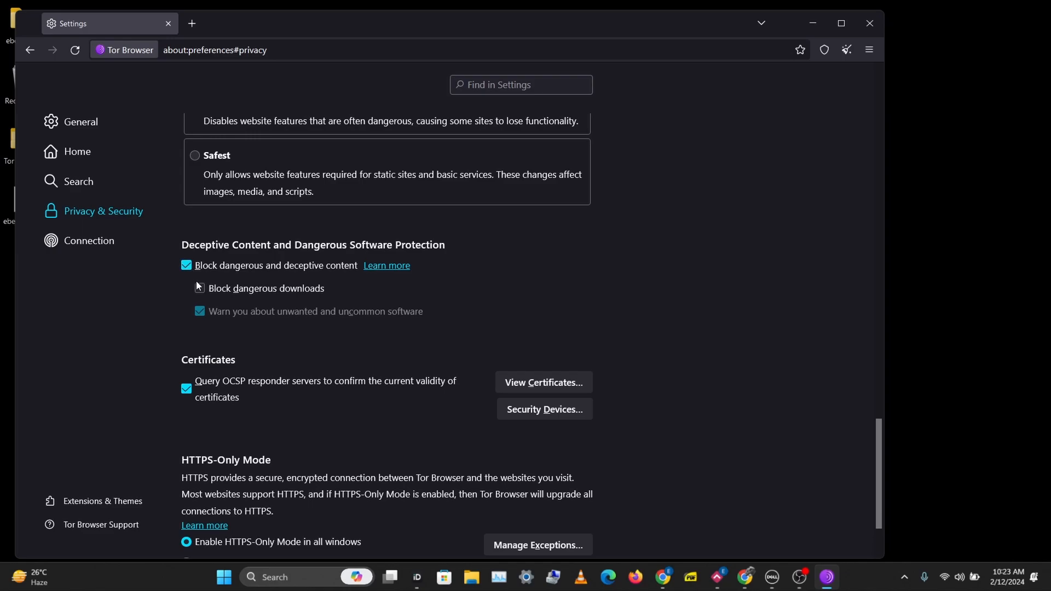
left_click(200, 288)
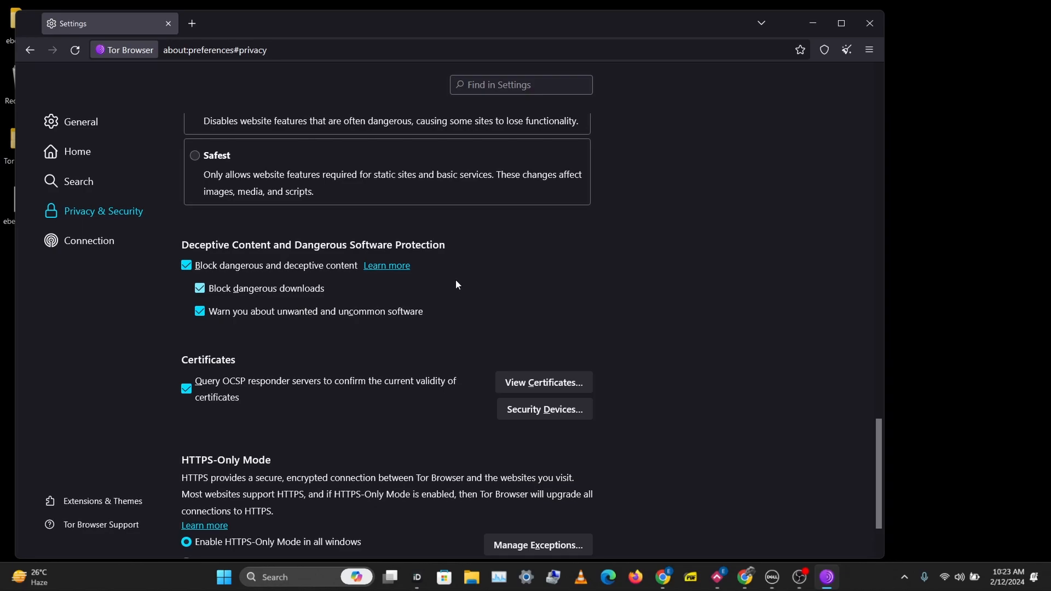
scroll("down", 3)
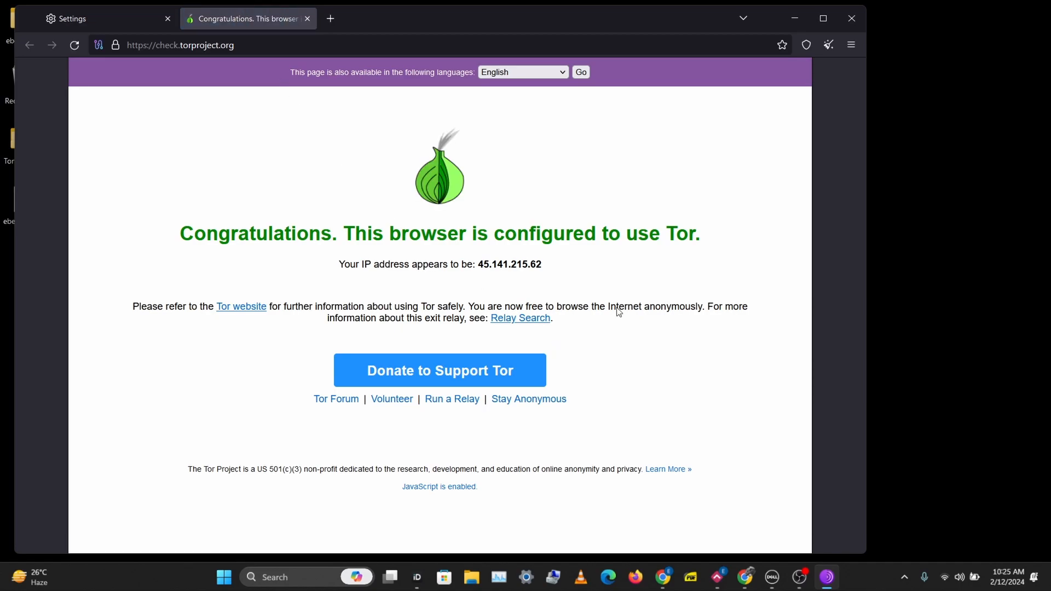
mouse_move(272, 267)
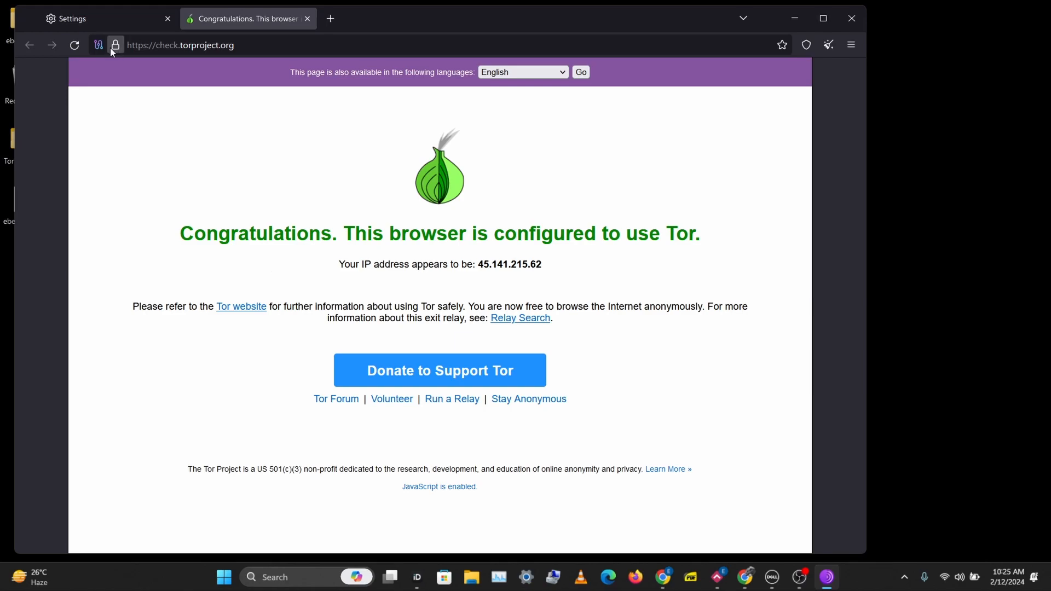
left_click(98, 45)
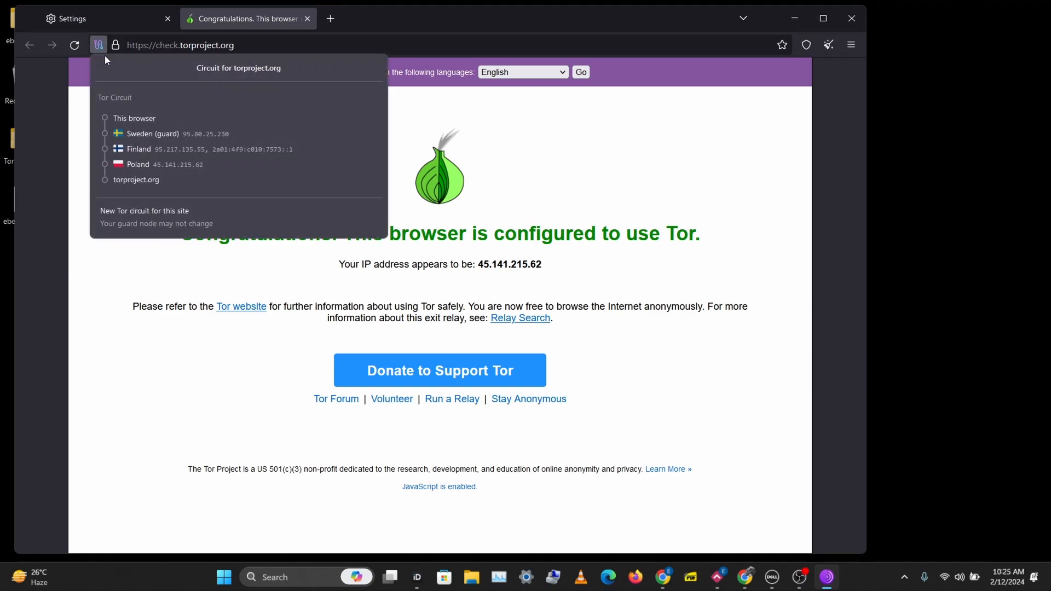
mouse_move(143, 125)
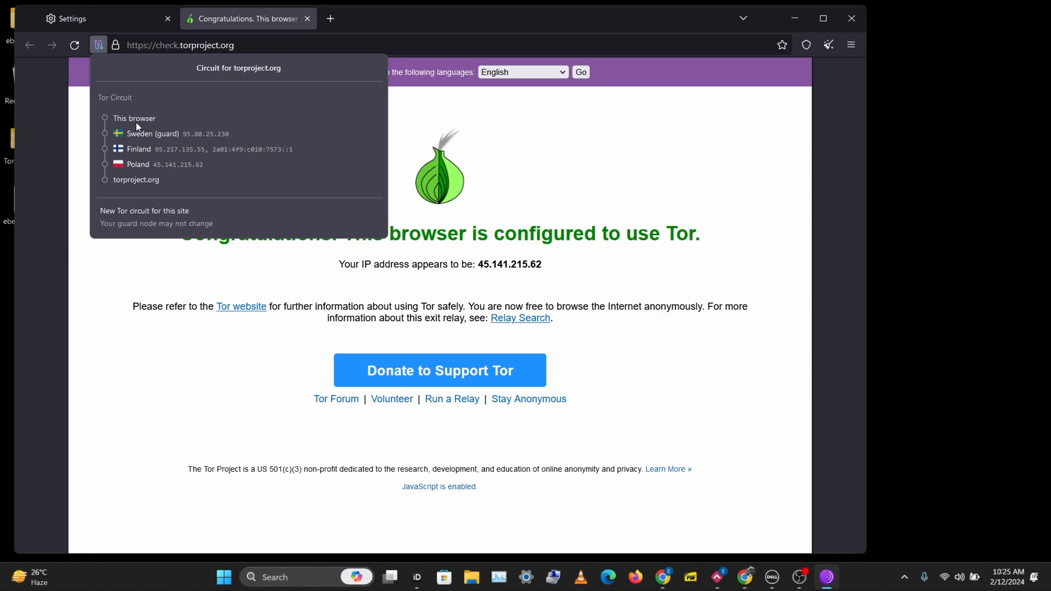
mouse_move(174, 197)
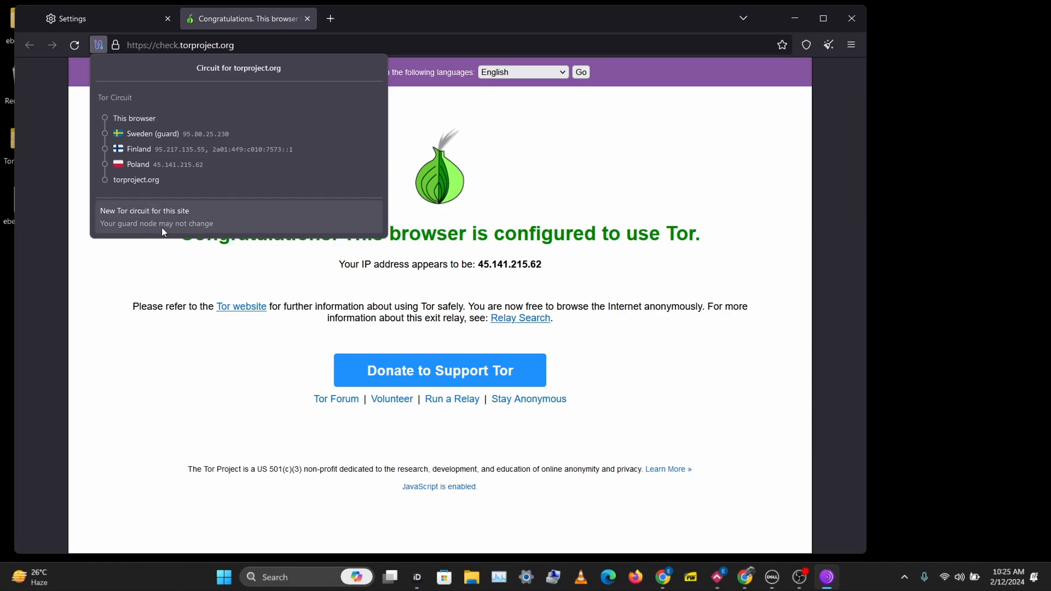
mouse_move(166, 224)
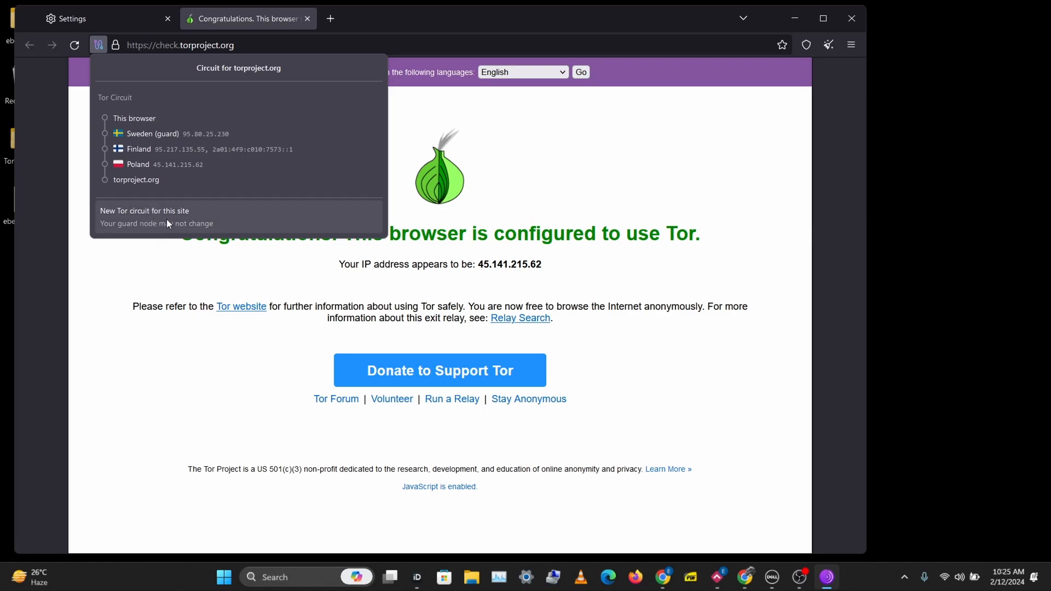
left_click(144, 210)
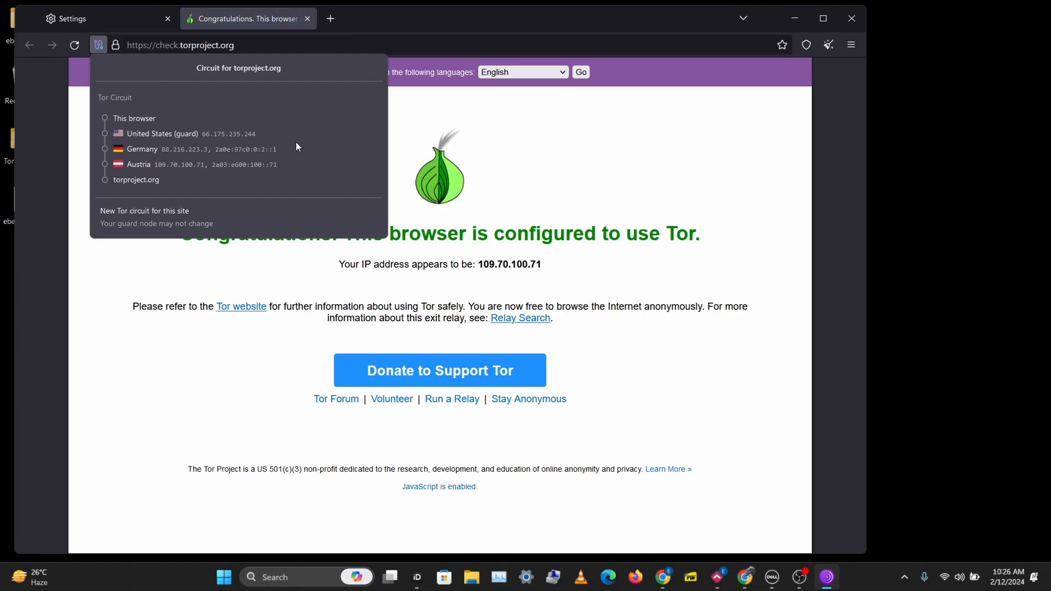
mouse_move(627, 182)
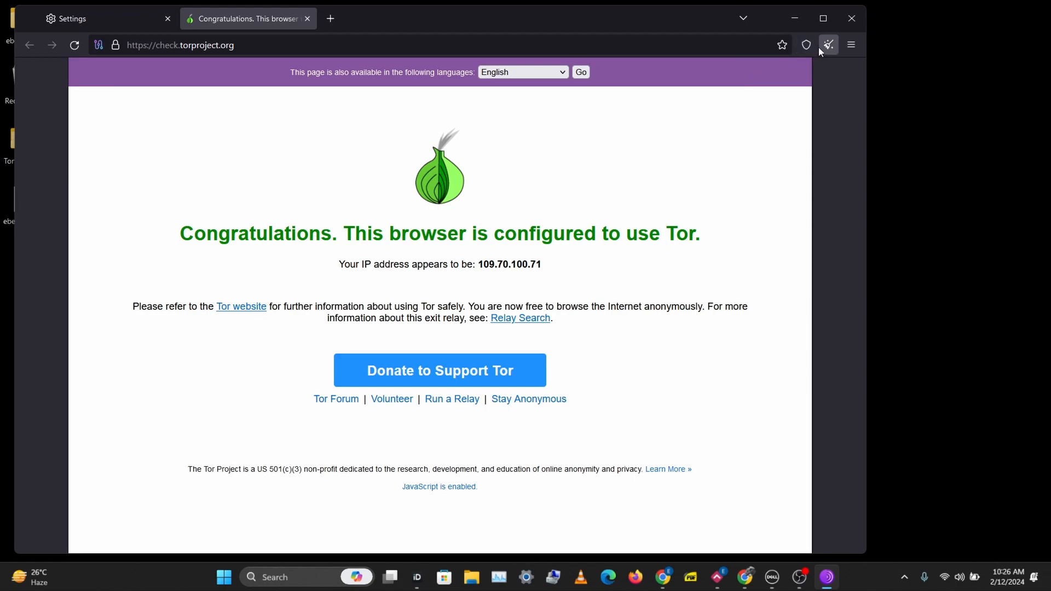
left_click(851, 45)
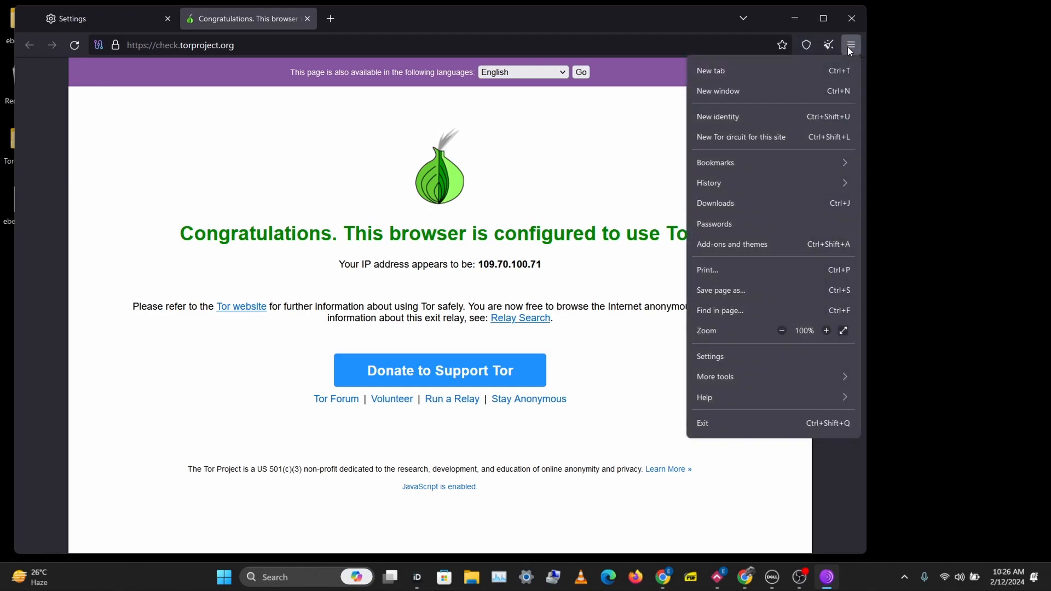
mouse_move(730, 117)
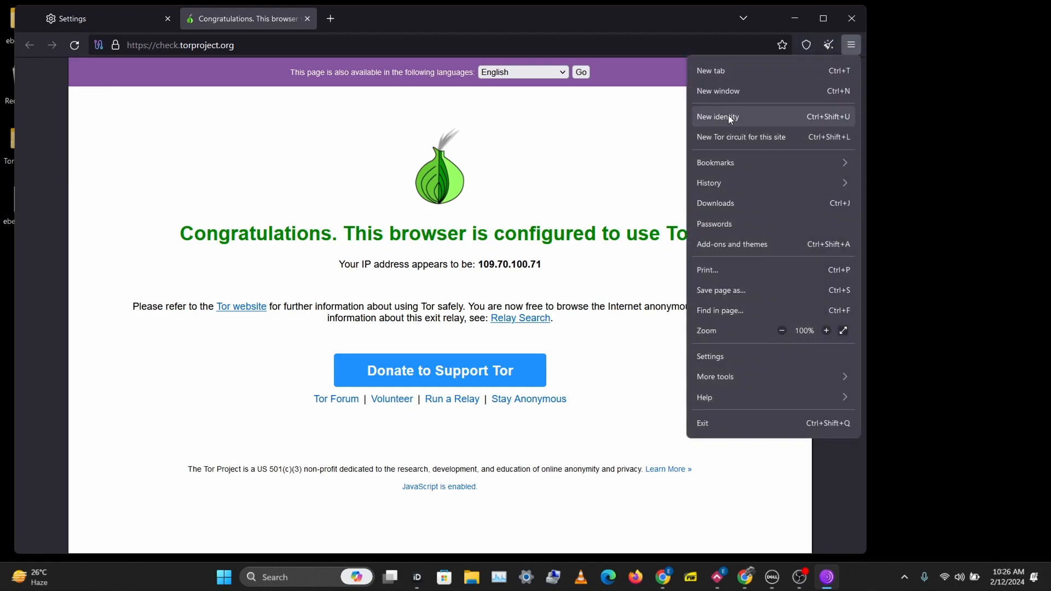
left_click(98, 45)
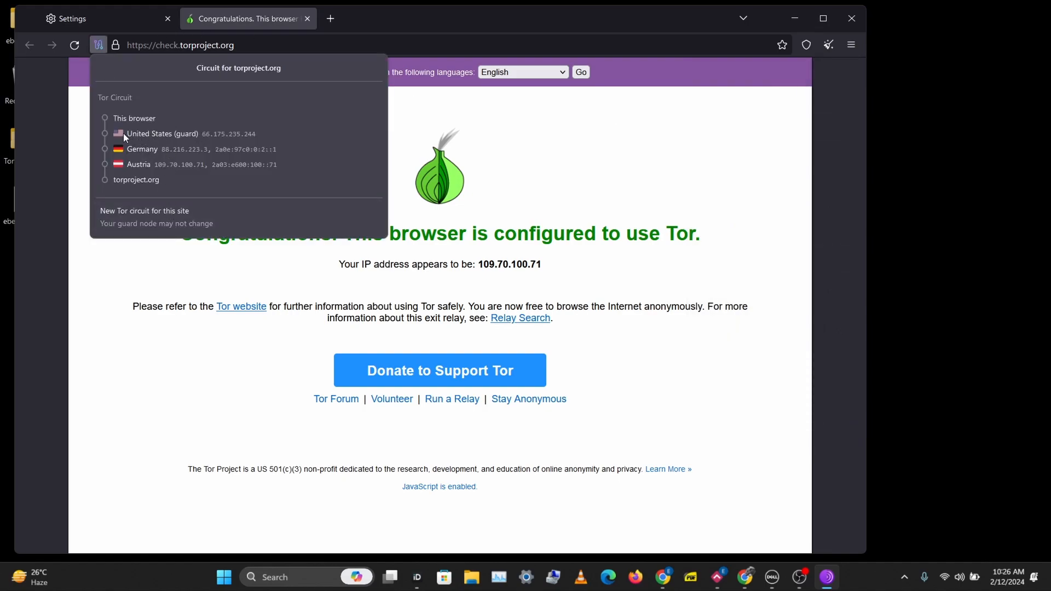
mouse_move(111, 153)
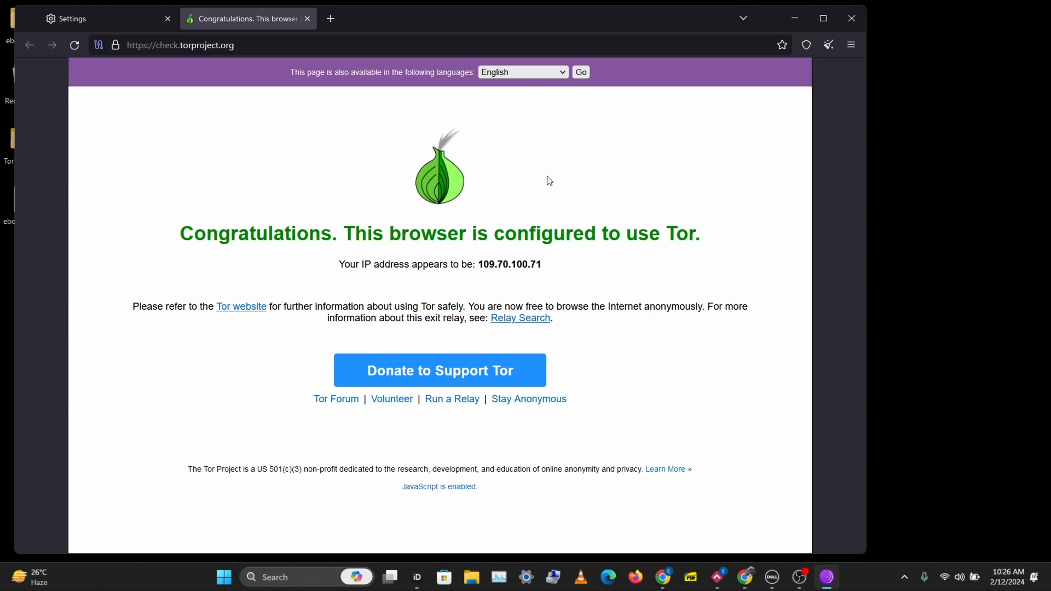
mouse_move(480, 19)
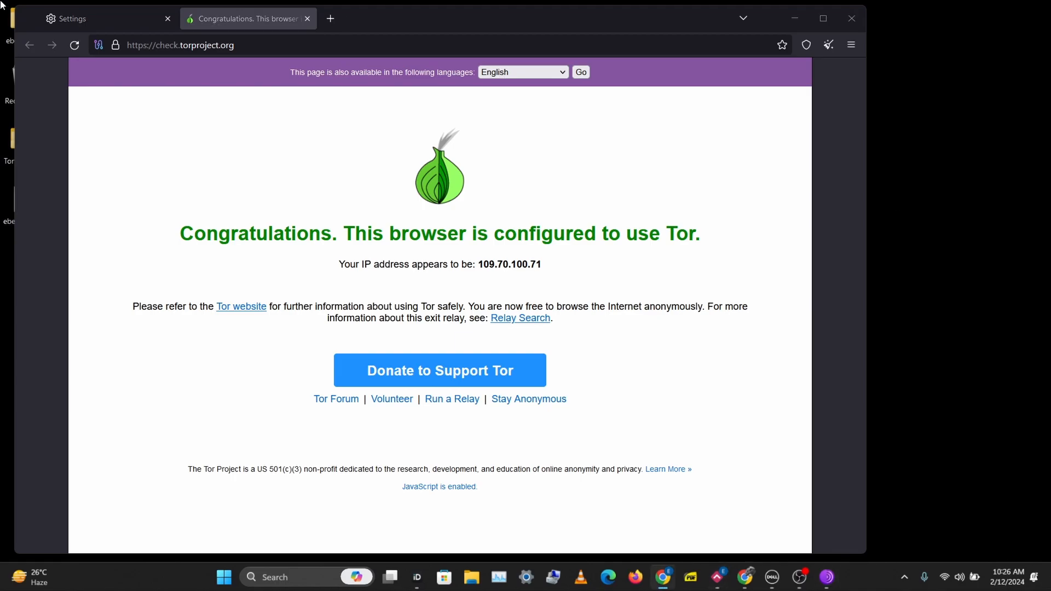
Step: Return to the Settings tab and show the Security Level options, currently Standard
left_click(101, 18)
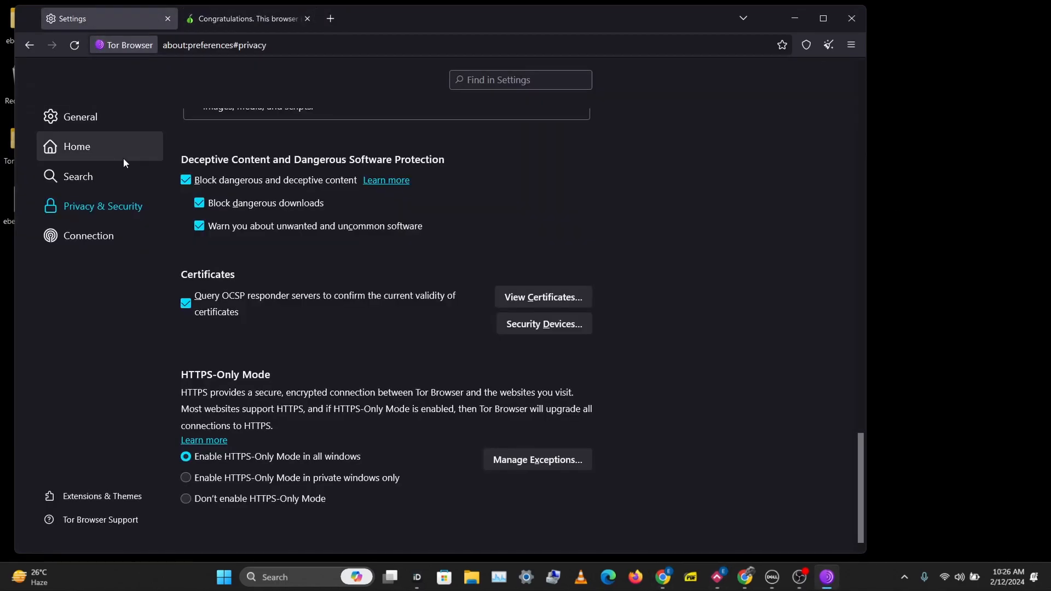
scroll("up", 3)
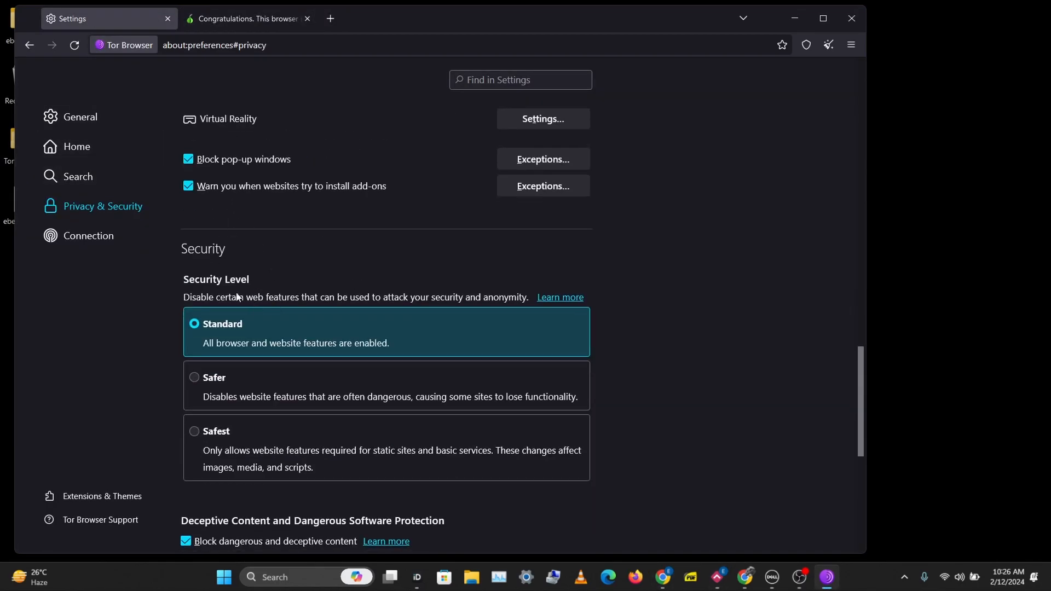
scroll("down", 3)
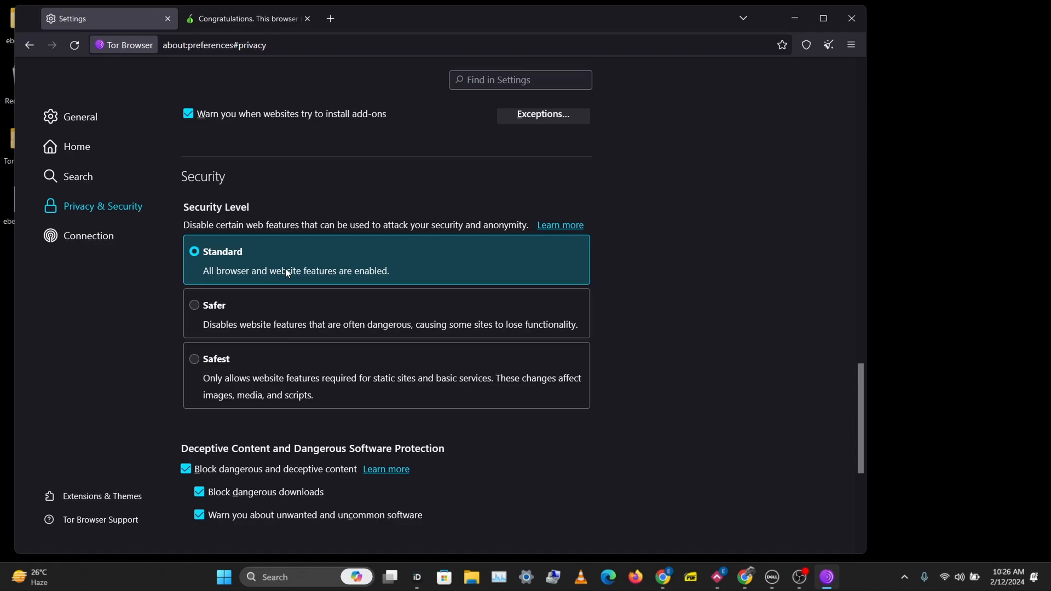
mouse_move(355, 277)
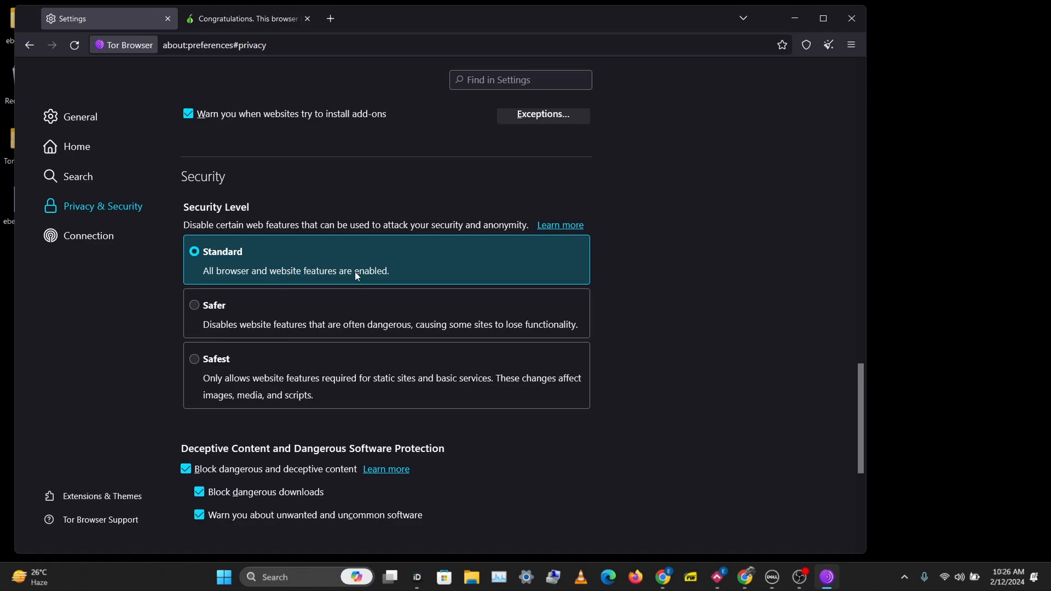
mouse_move(301, 271)
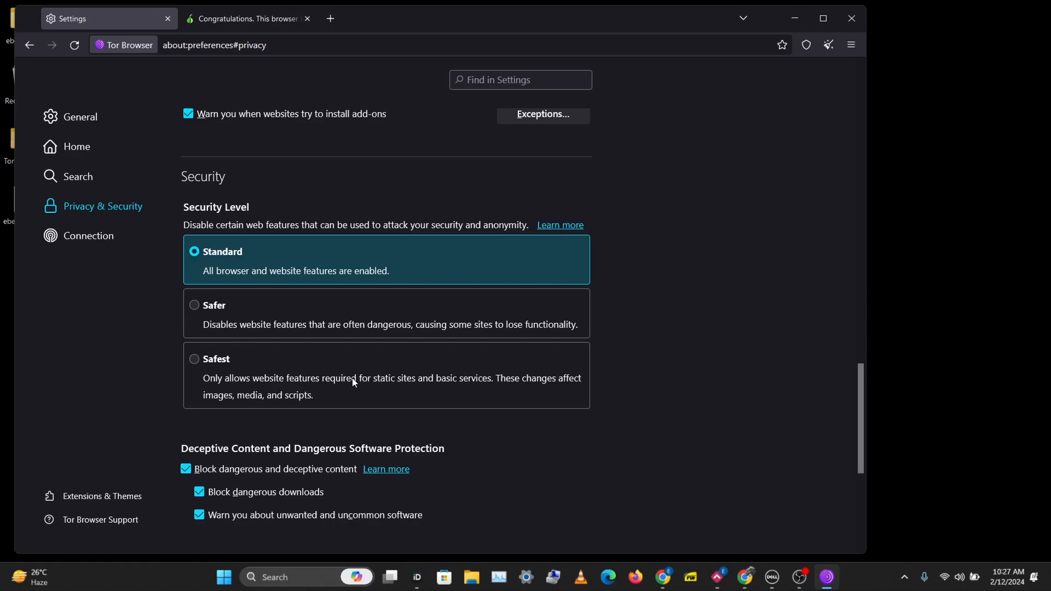
mouse_move(243, 307)
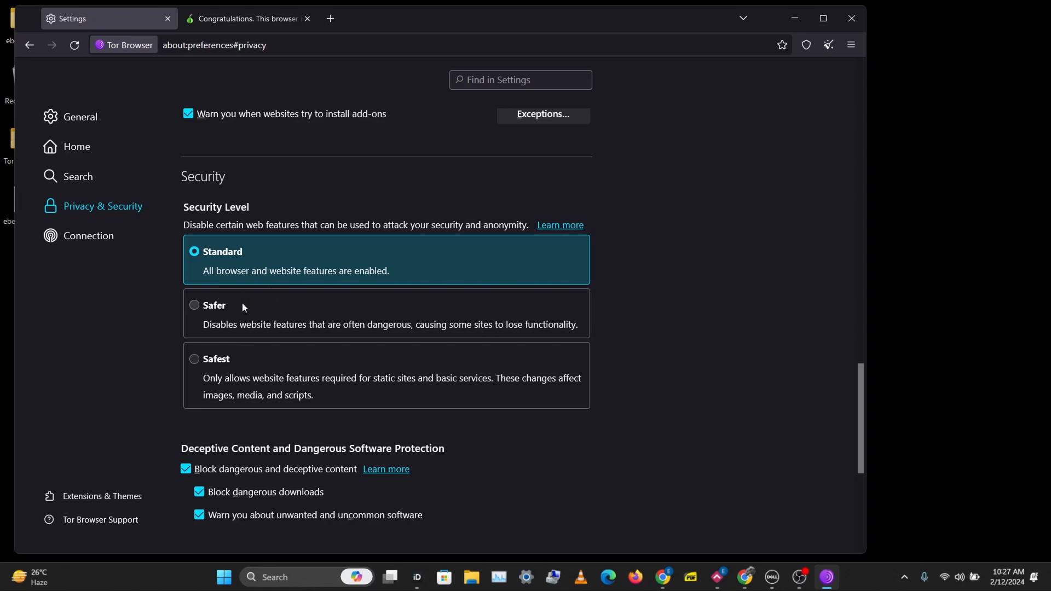
mouse_move(243, 395)
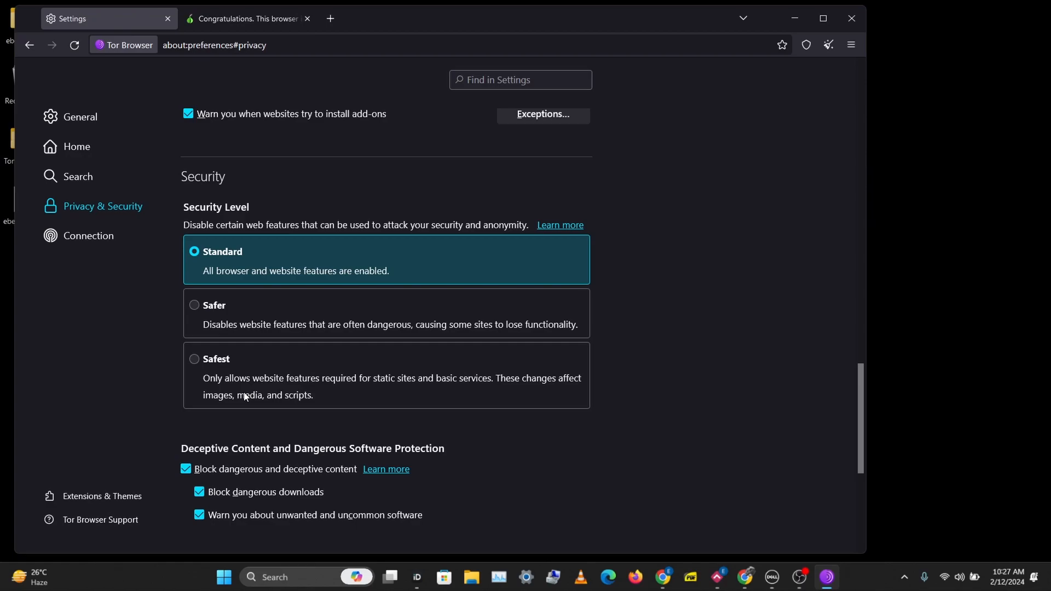
mouse_move(246, 397)
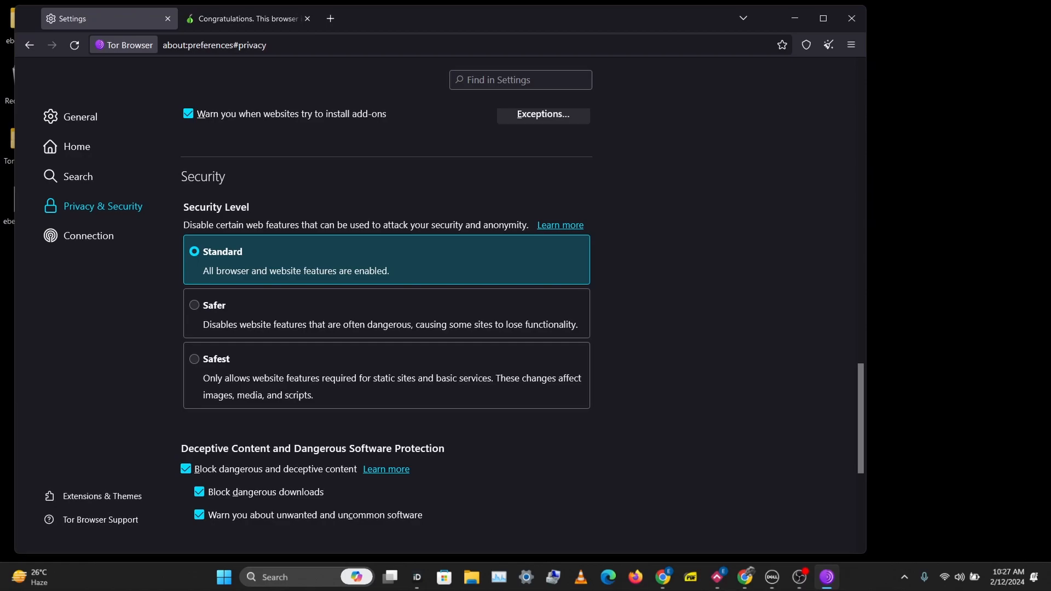
Step: Run the coveryourtracks.eff.org browser test with a real tracking company included
left_click(470, 18)
type("https://coveryourtracks.eff.org")
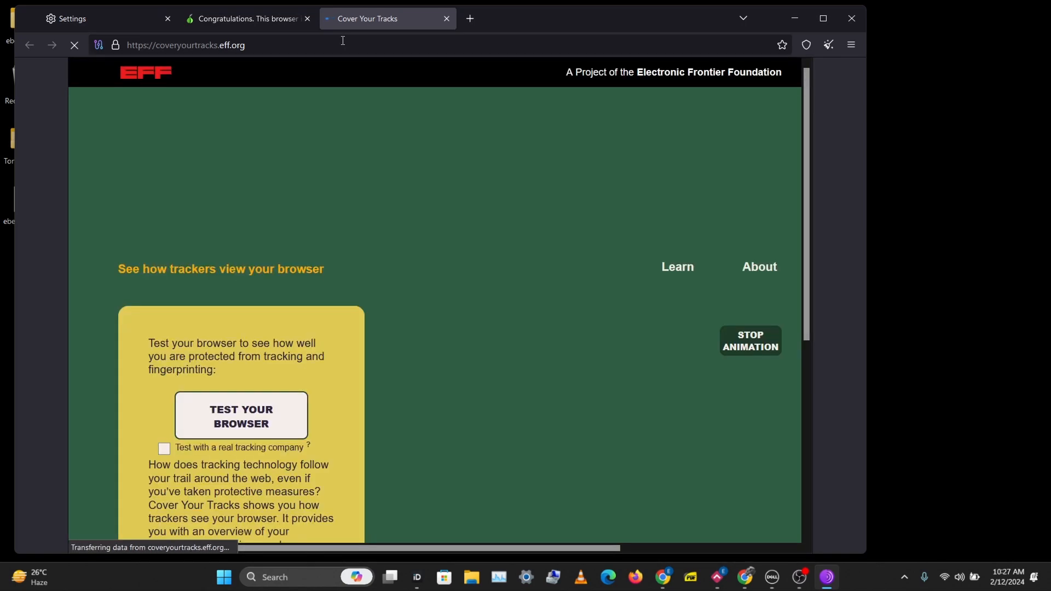
left_click(164, 449)
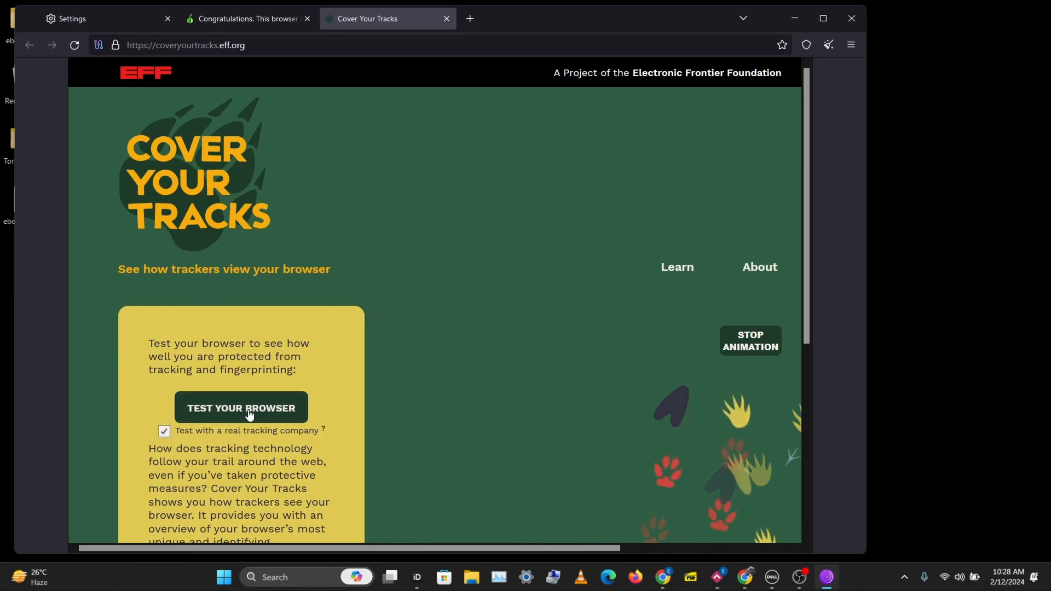
left_click(241, 408)
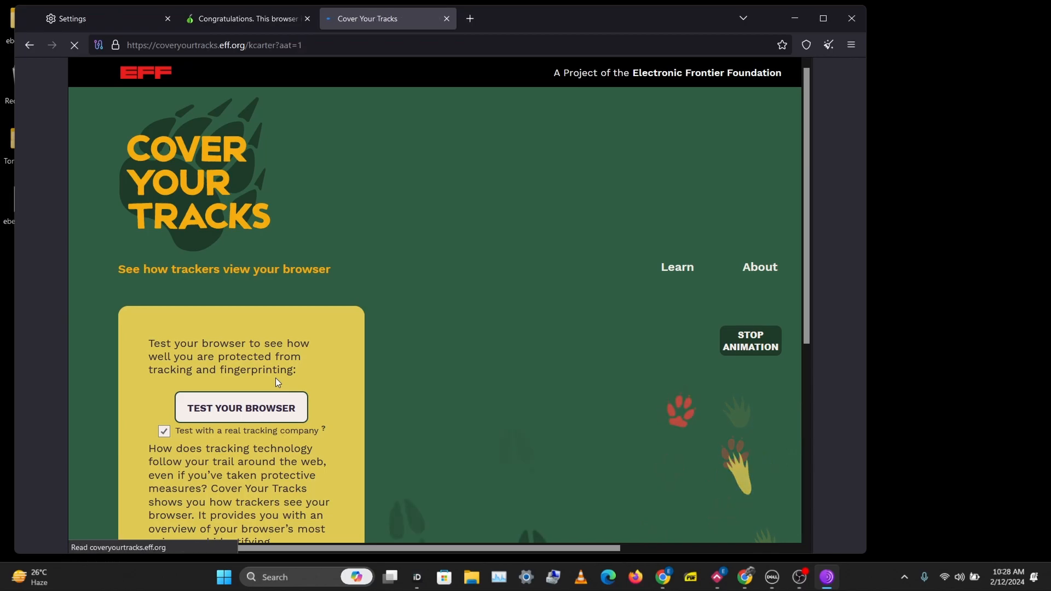
left_click(240, 407)
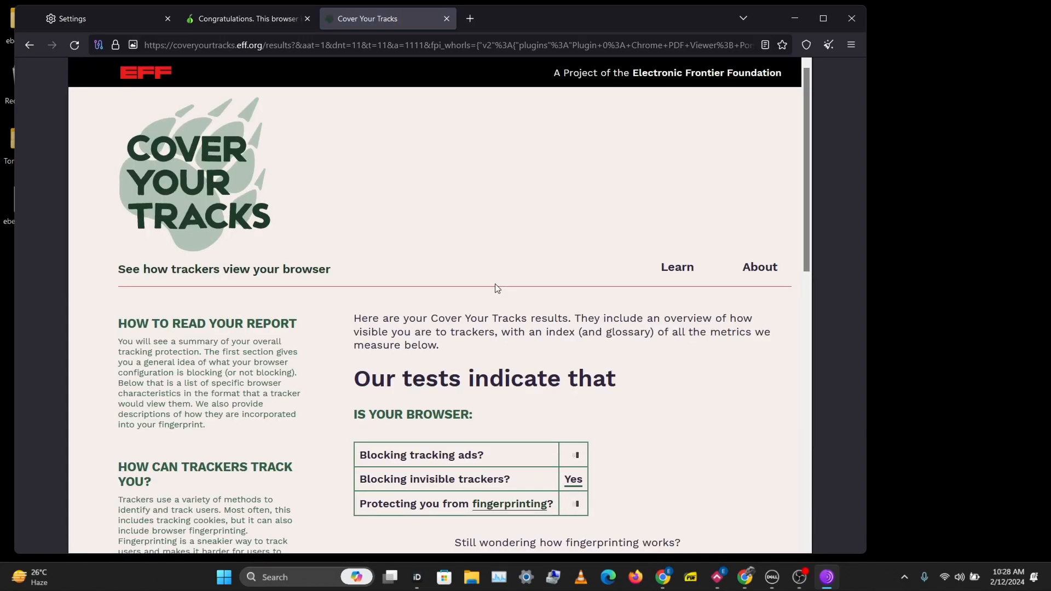
Step: Scroll the earlier report showing a unique fingerprint conveying 13.42 bits
scroll("down", 3)
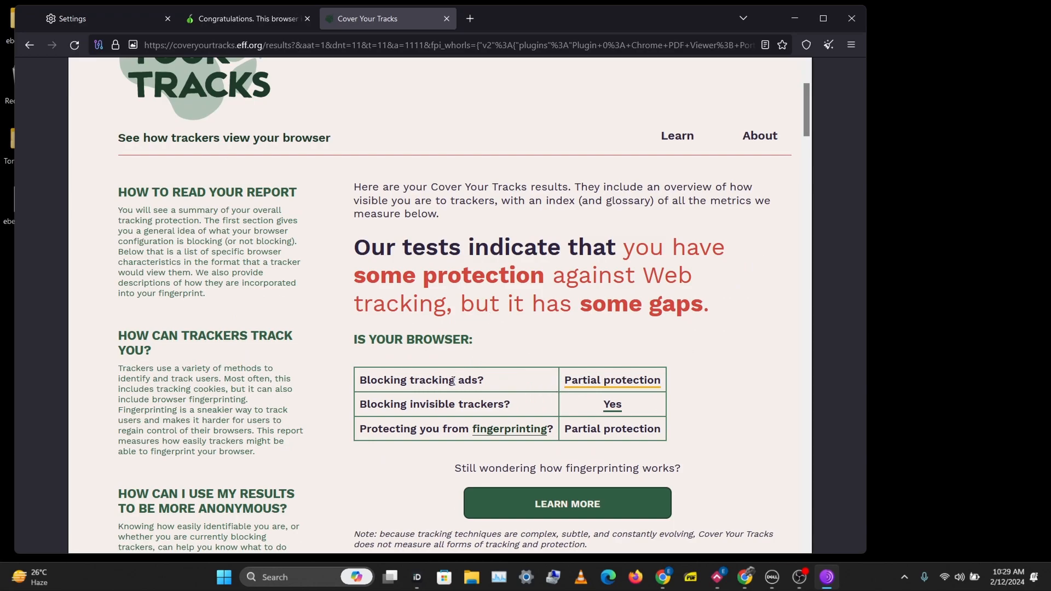
mouse_move(457, 409)
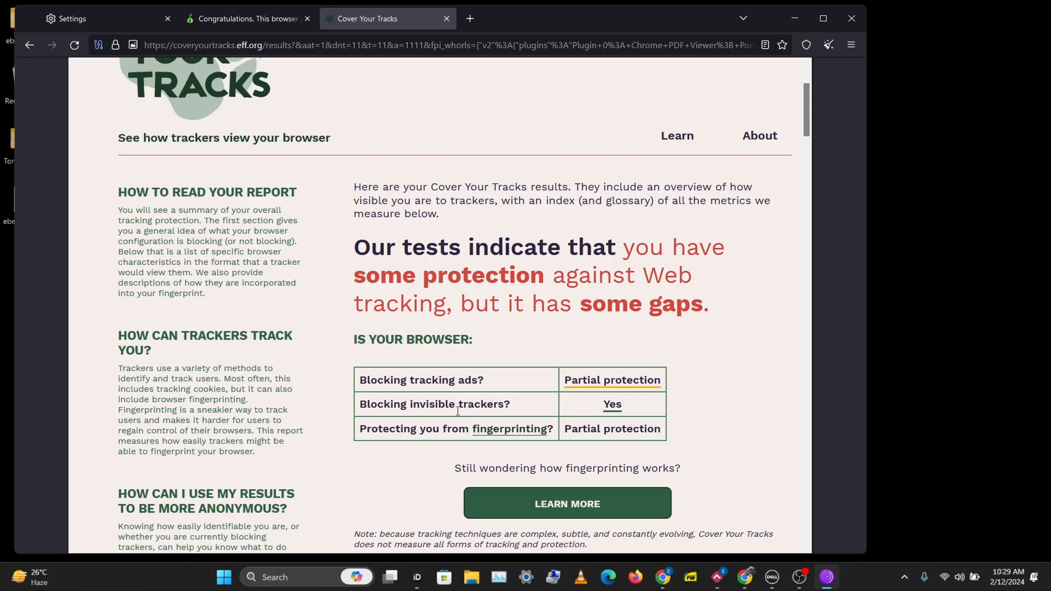
mouse_move(490, 402)
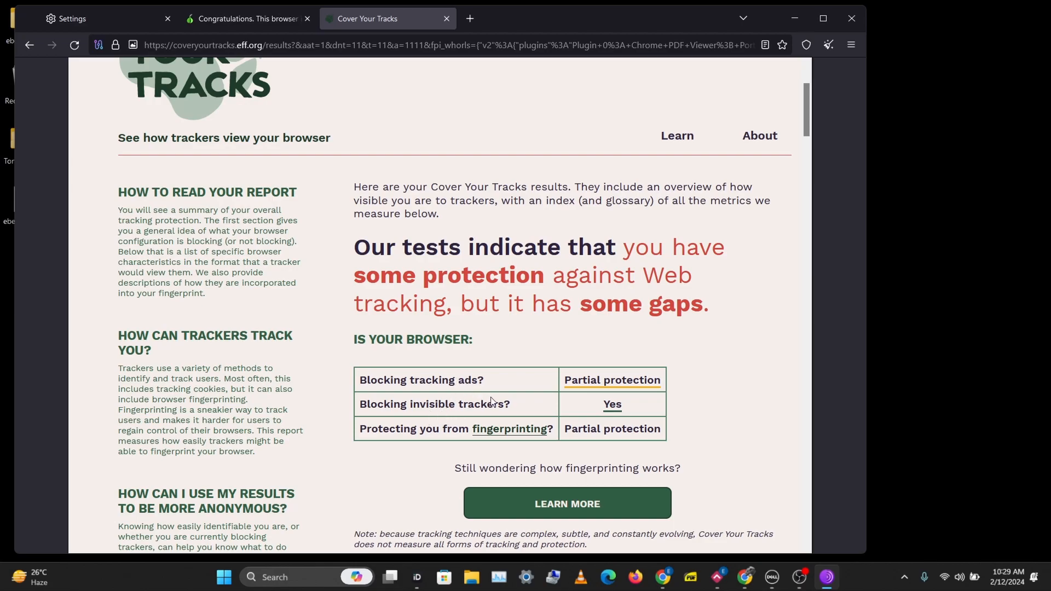
mouse_move(587, 419)
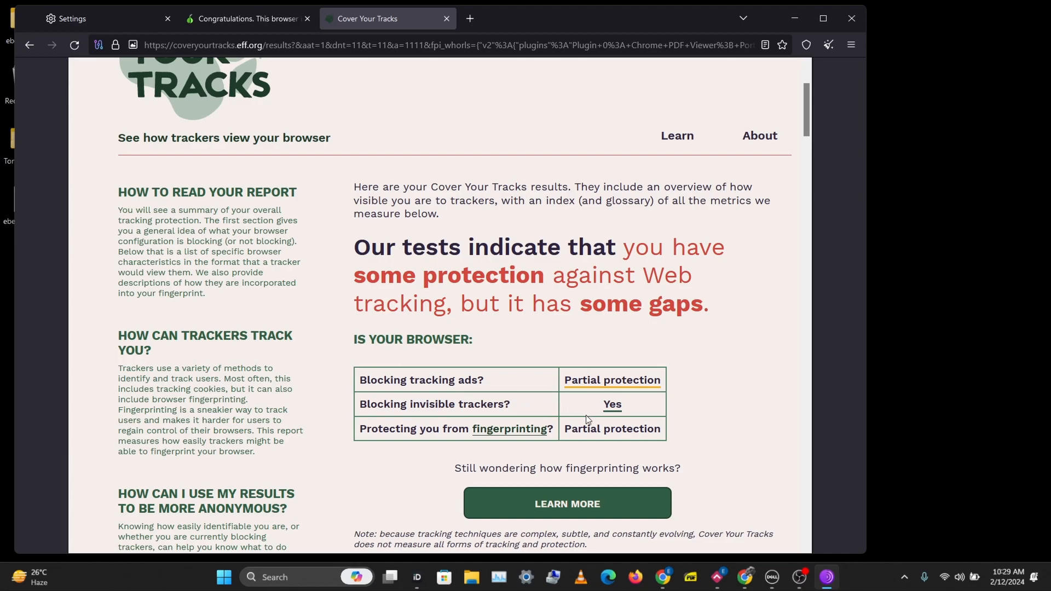
scroll("down", 3)
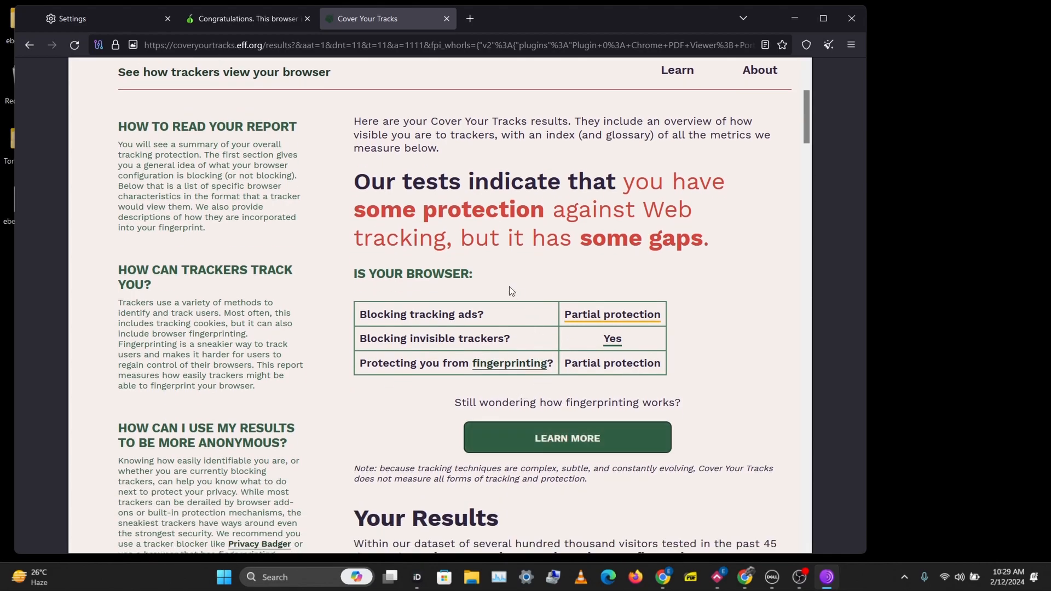
scroll("down", 3)
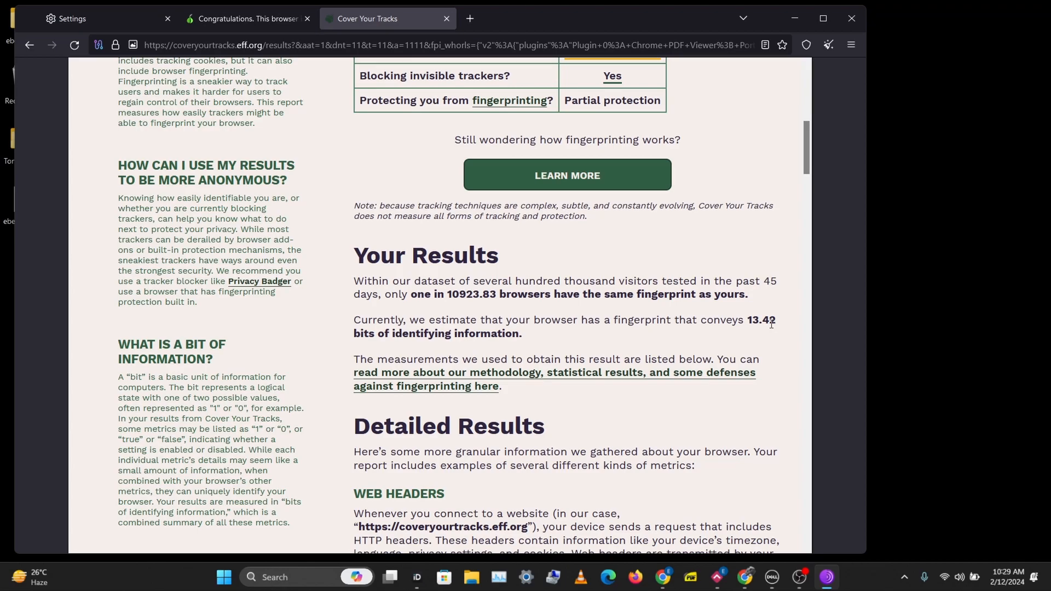
mouse_move(781, 328)
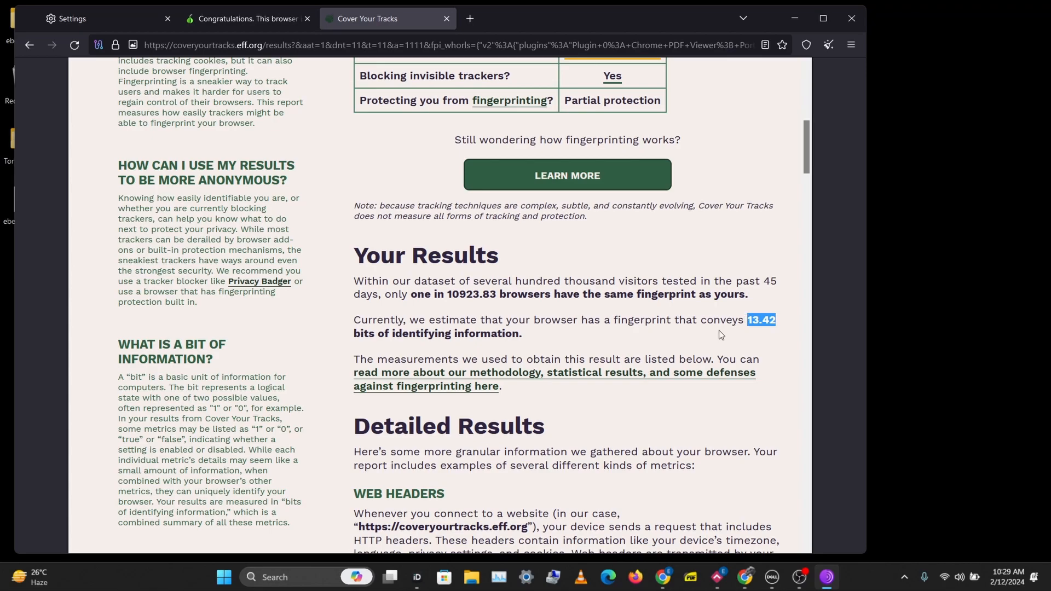
mouse_move(463, 315)
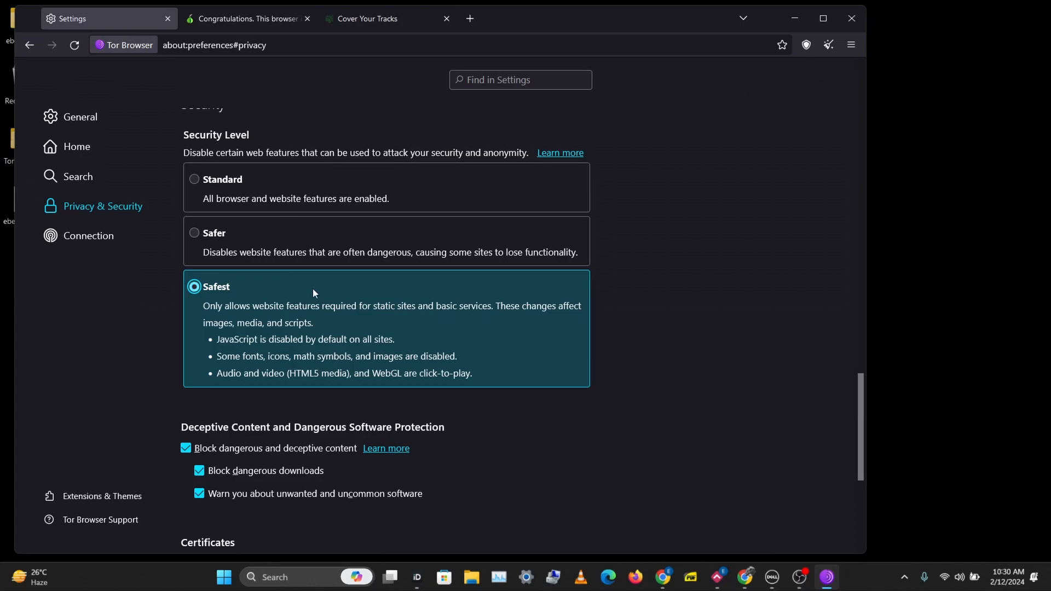
Step: Rerun the Cover Your Tracks browser test with Safest security set
left_click(388, 18)
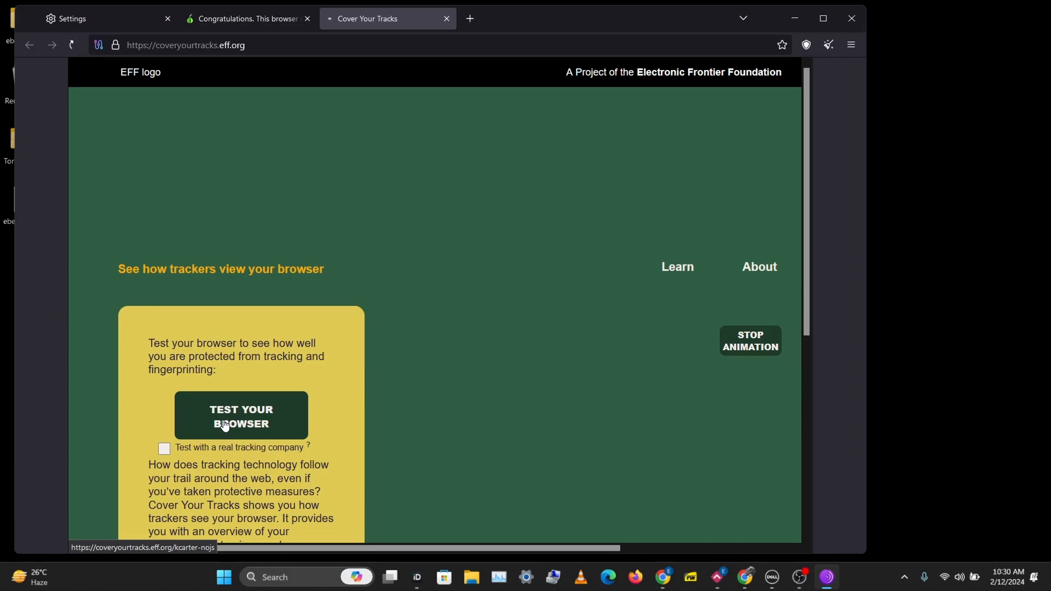
left_click(241, 416)
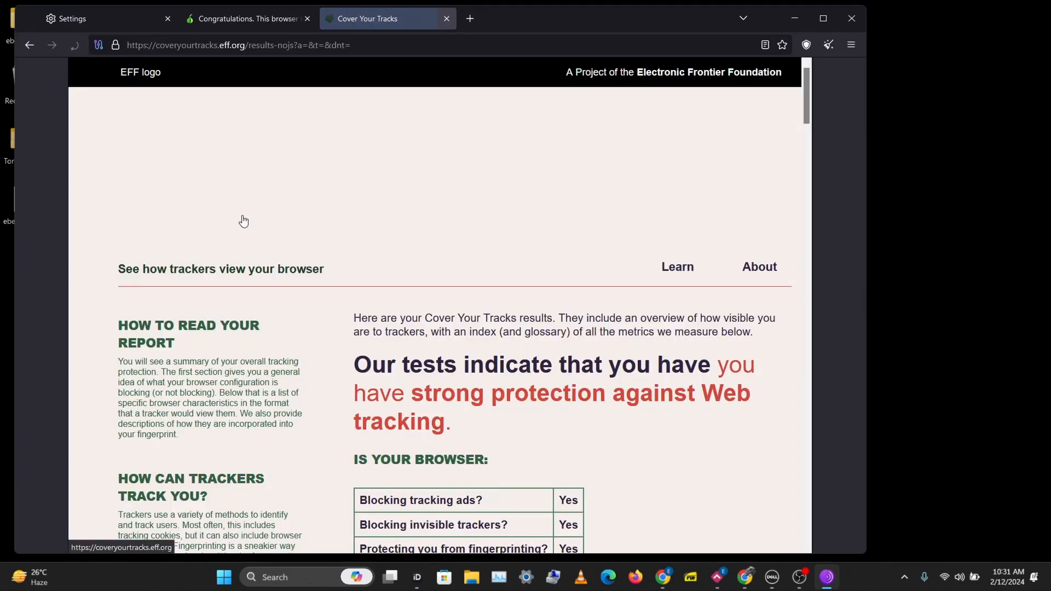
Step: Highlight the invisible-trackers row and the one-in-84.83-browsers fingerprint result
scroll("down", 3)
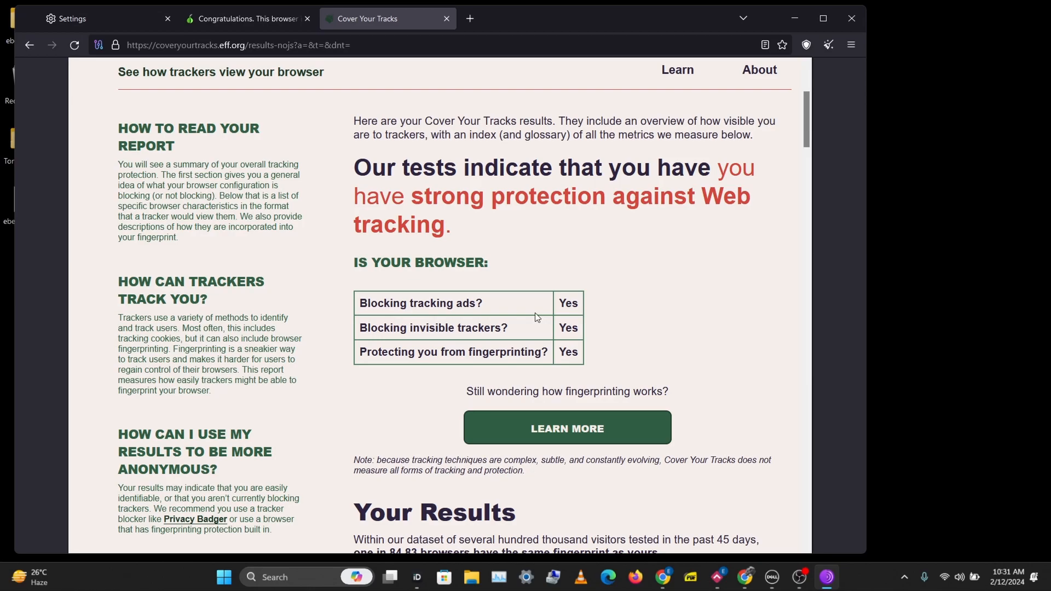
double_click(431, 303)
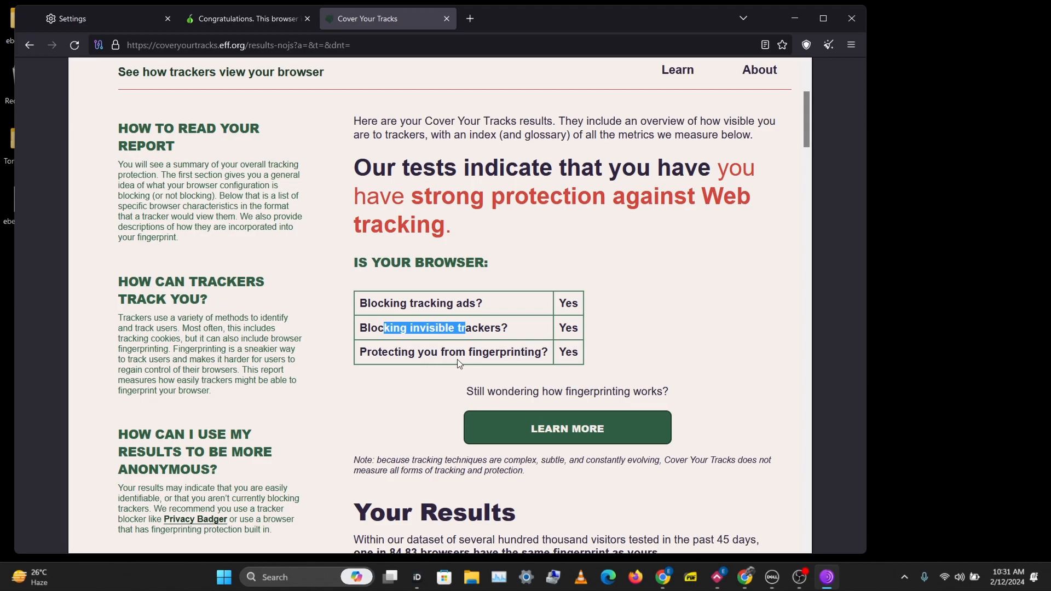
scroll("down", 3)
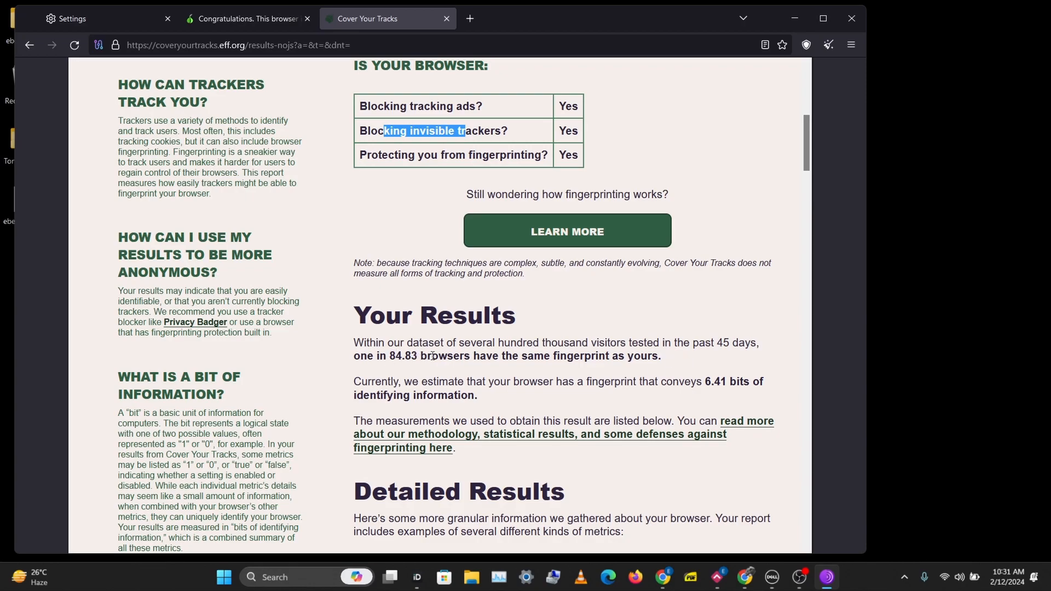
left_click_drag(448, 356, 634, 356)
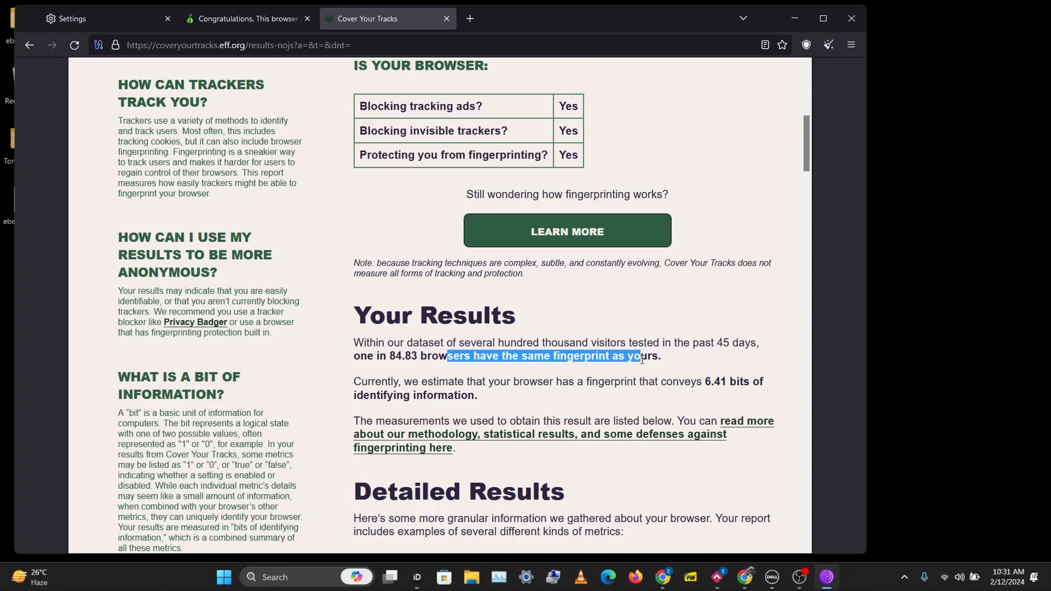
left_click(391, 360)
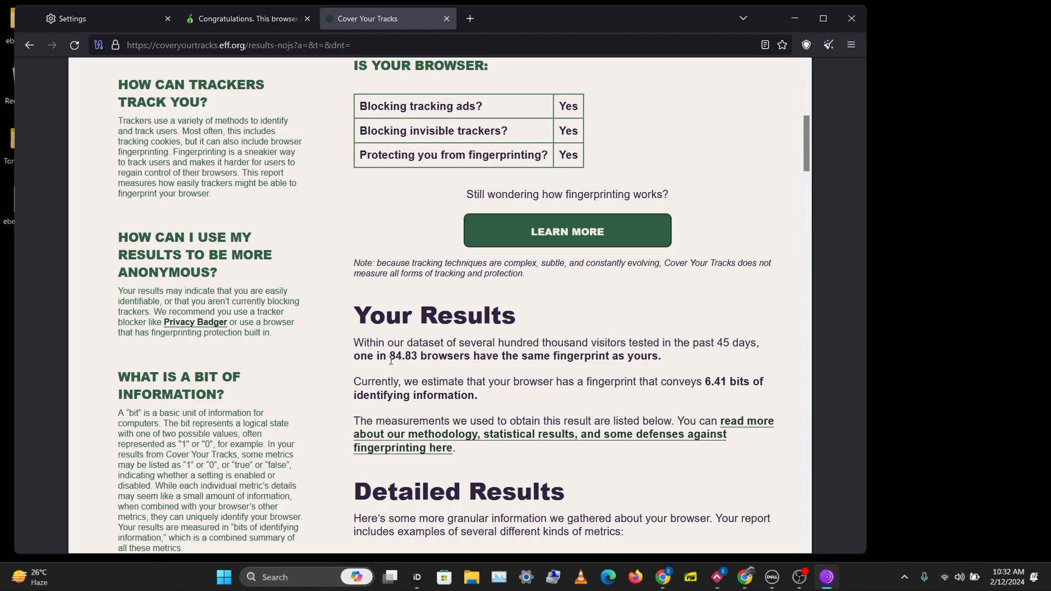
double_click(403, 355)
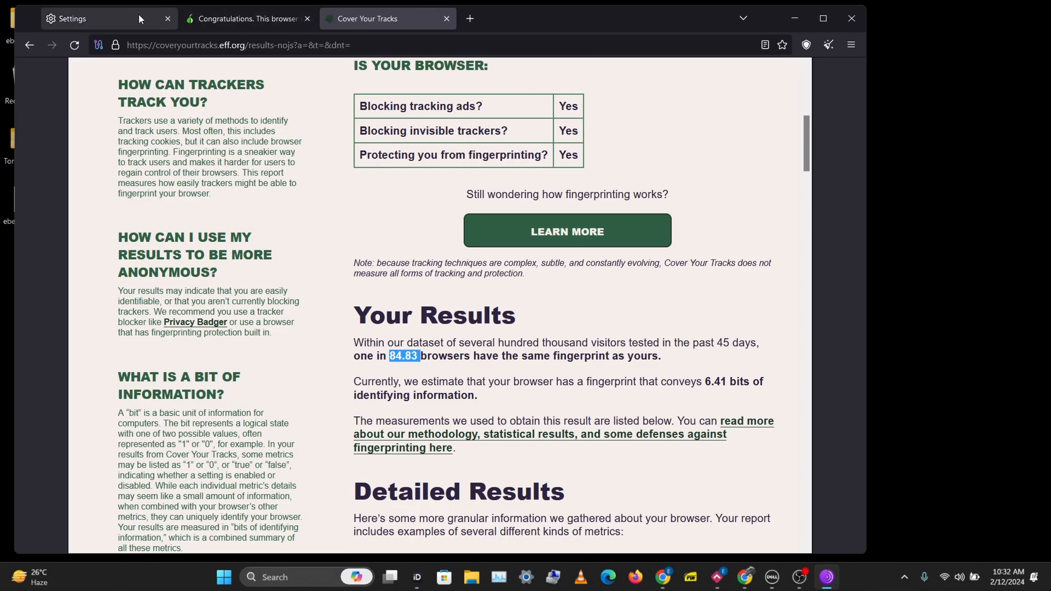
left_click(100, 18)
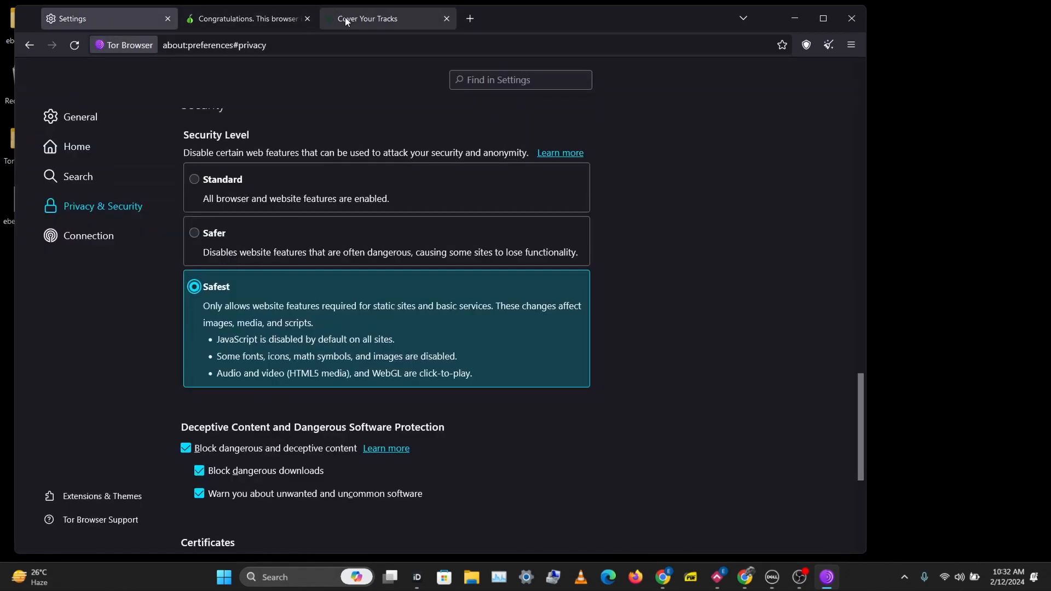
left_click(366, 18)
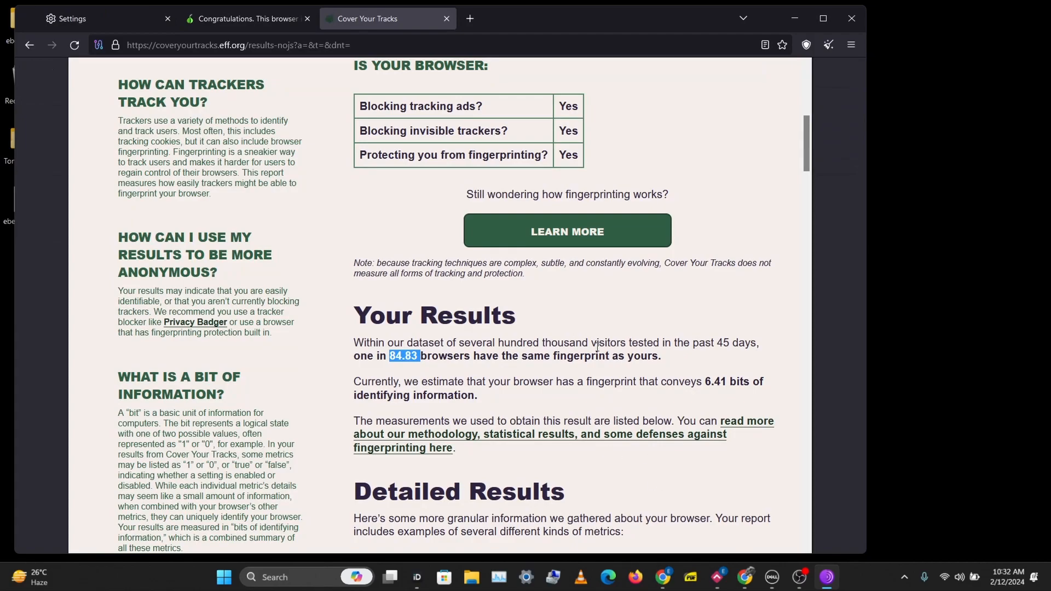
Step: Scroll Detailed Results showing no javascript for plugins, time zone, screen size, fonts
scroll("down", 3)
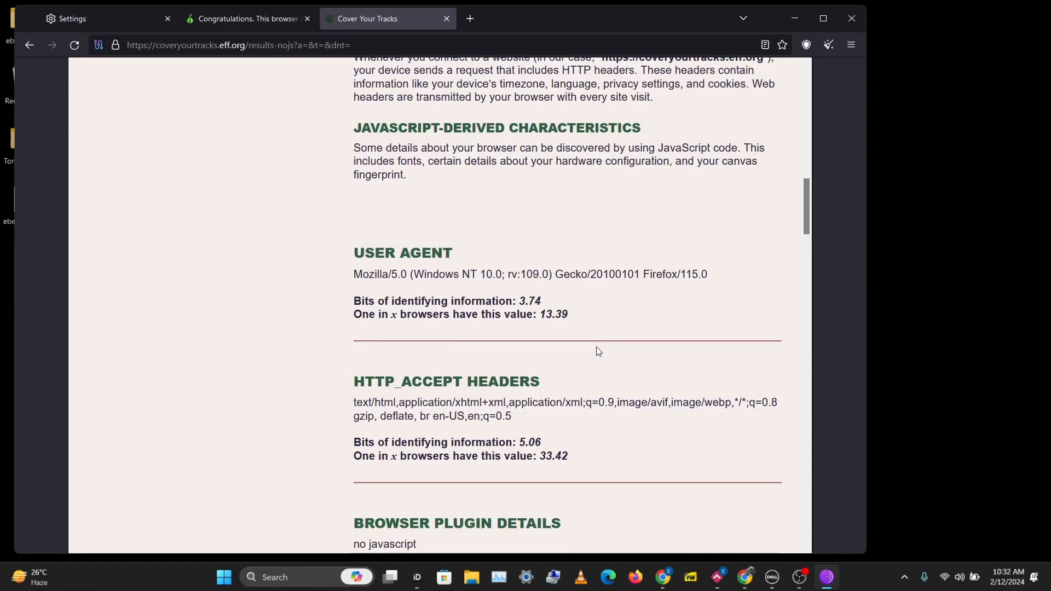
scroll("down", 3)
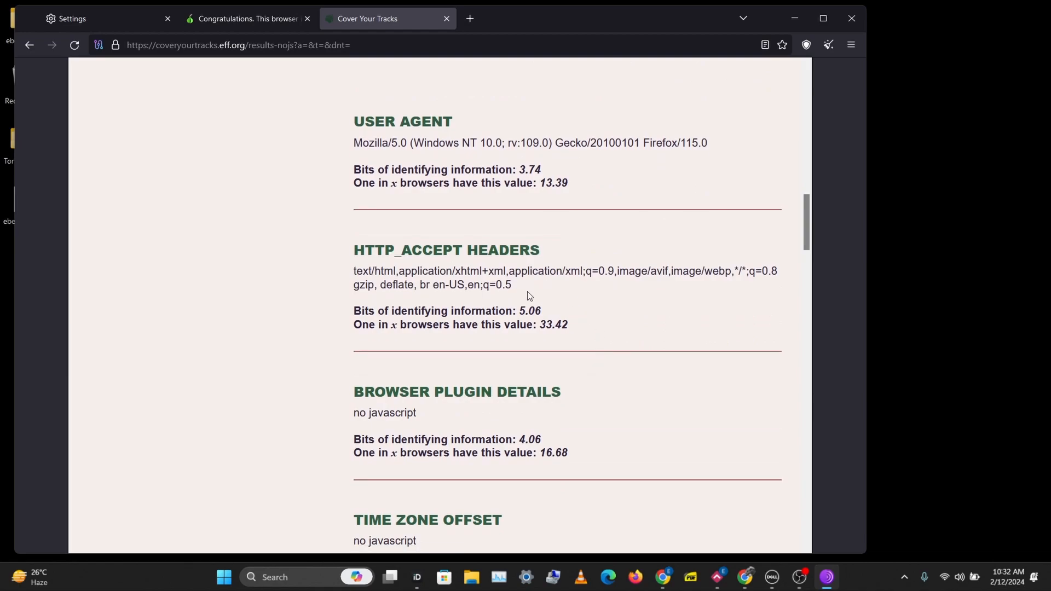
scroll("down", 3)
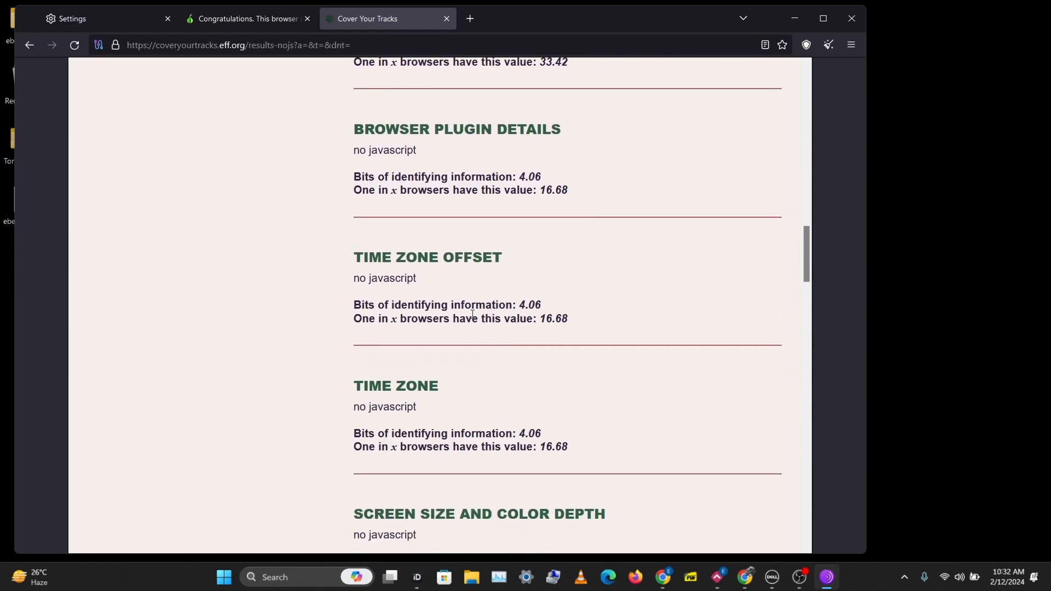
scroll("down", 3)
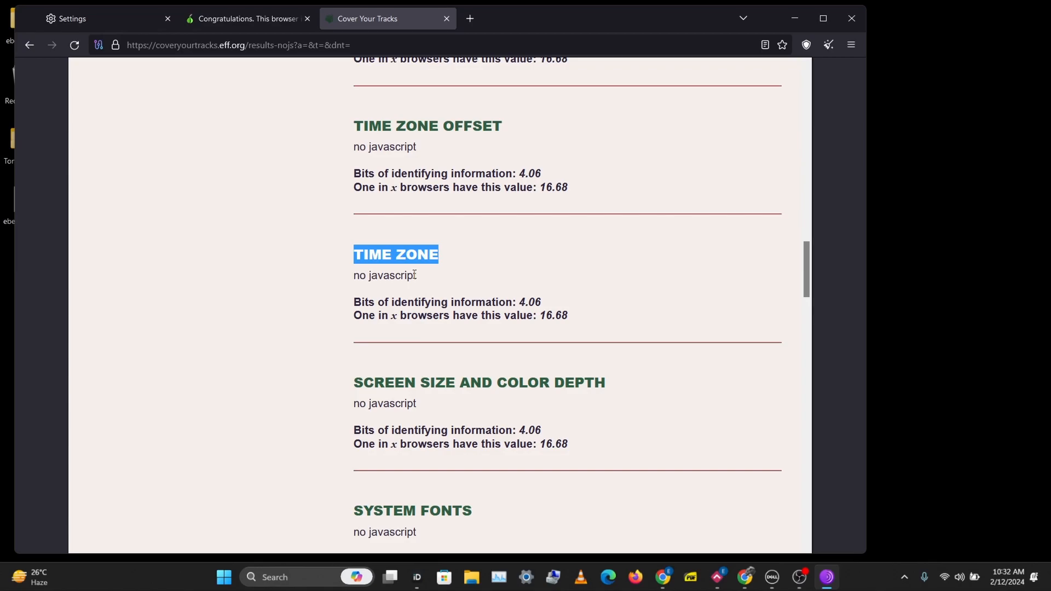
scroll("down", 3)
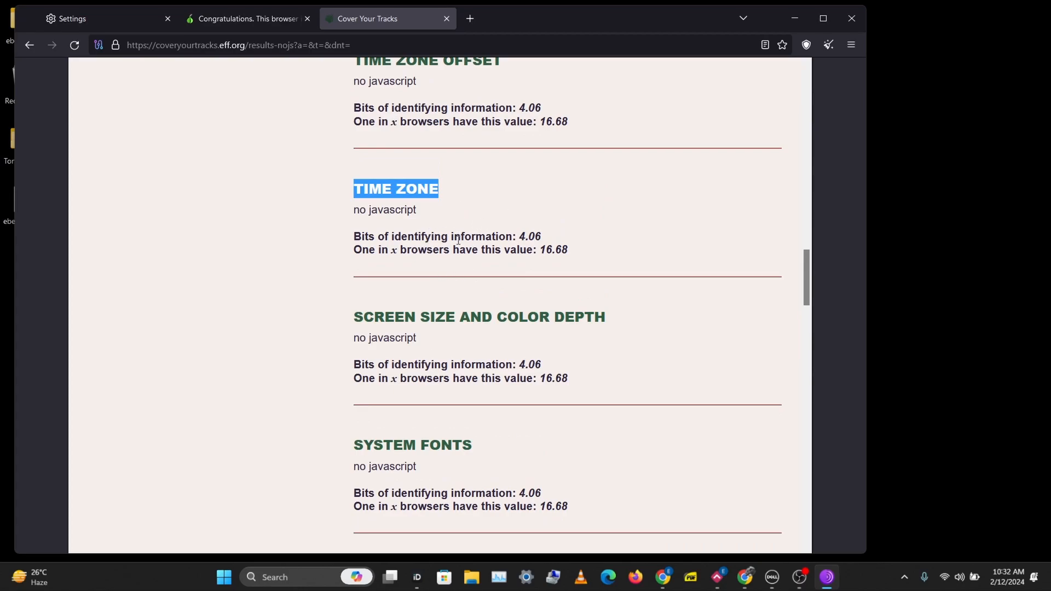
left_click(101, 19)
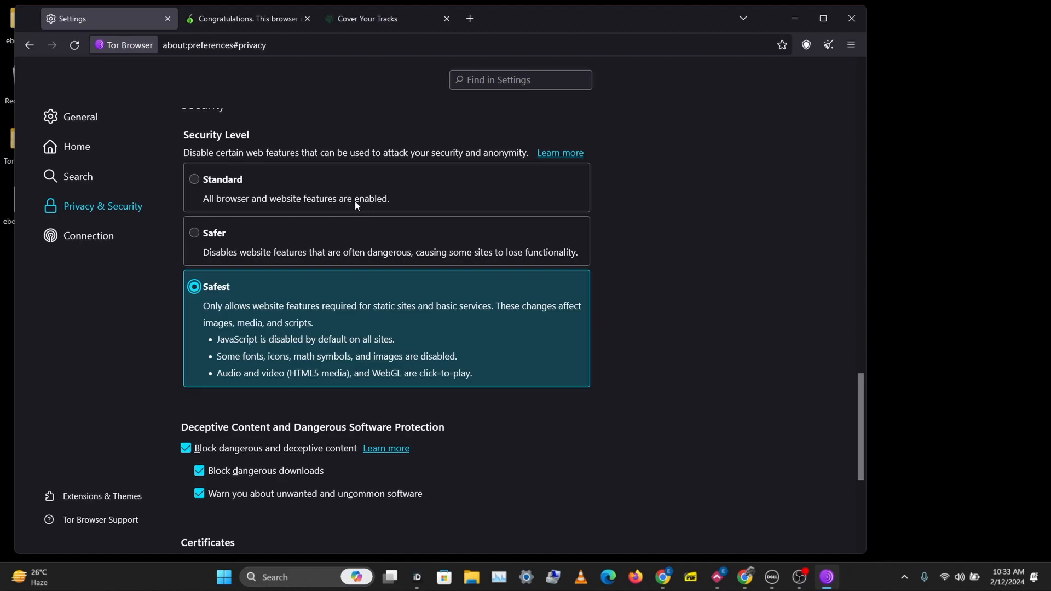
mouse_move(150, 184)
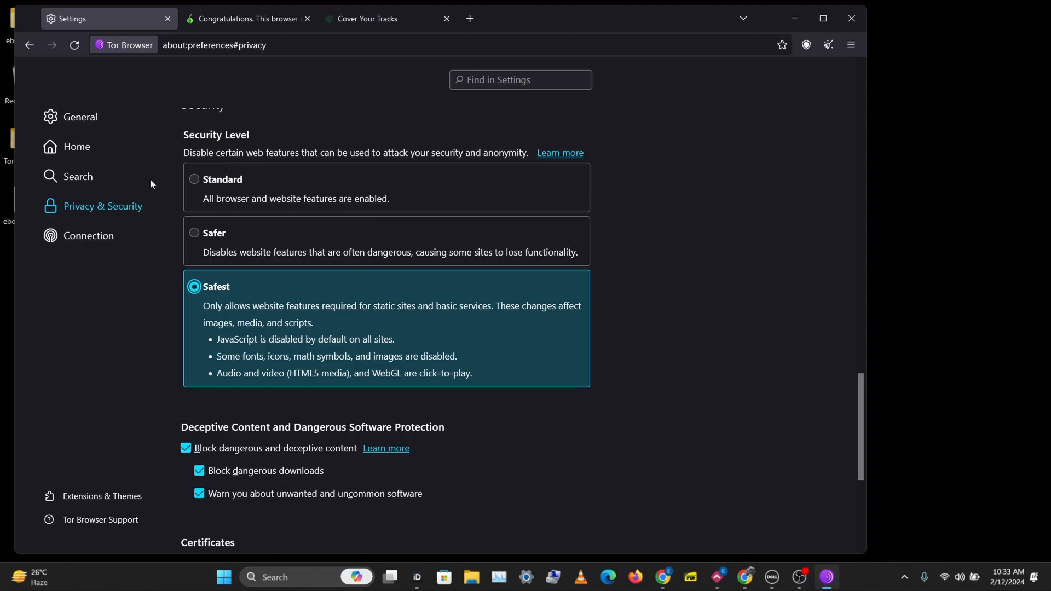
mouse_move(300, 205)
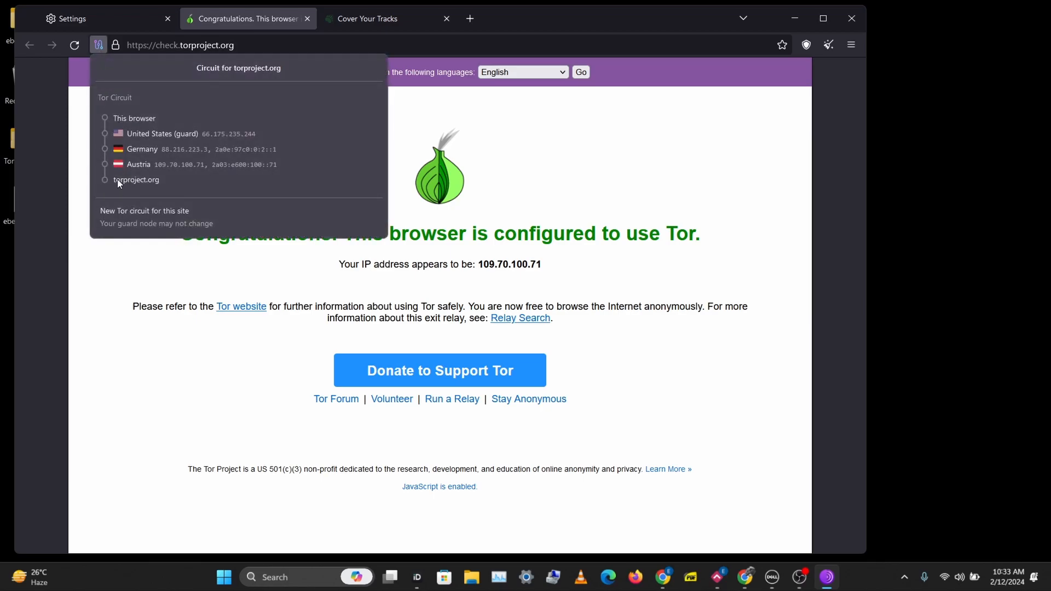
Step: Close the Tor circuit details showing the United States, Germany and Austria relays
left_click(728, 102)
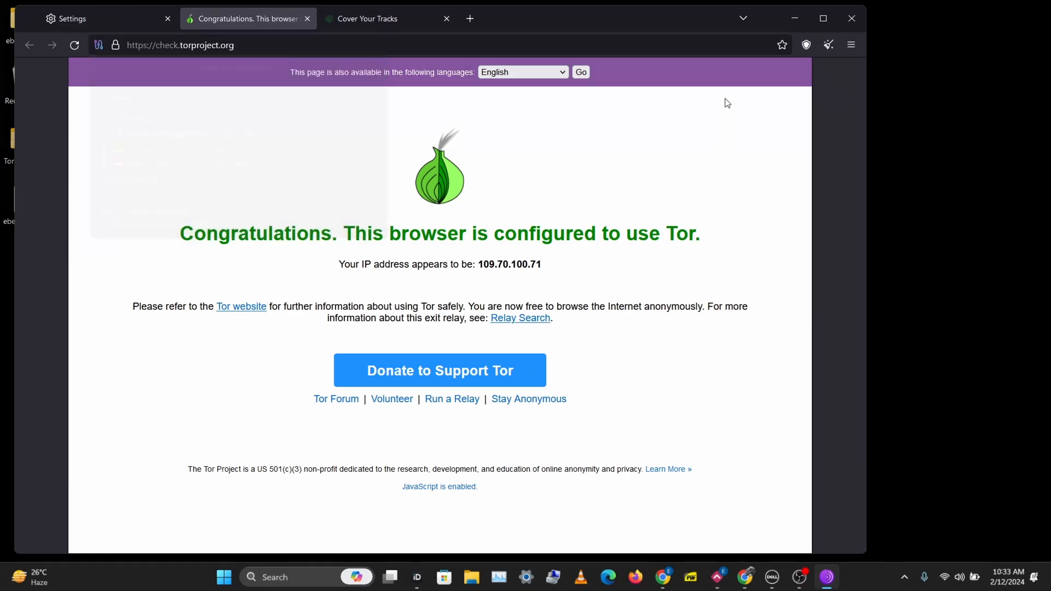
left_click(852, 45)
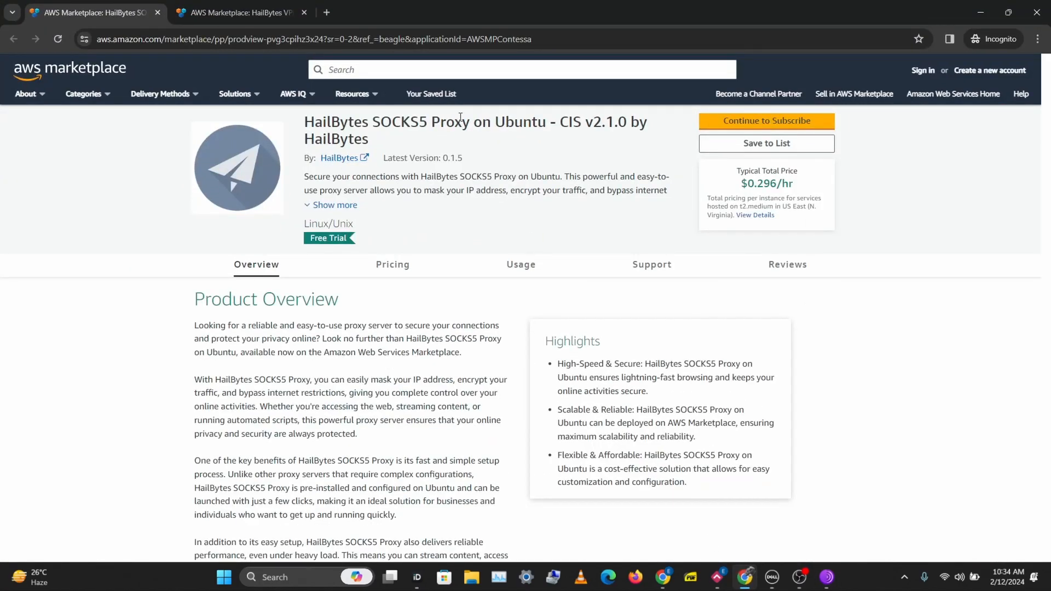
Step: Switch to the tab with the HailBytes VPN and Firewall with Firezone Dashboard listing
left_click(238, 12)
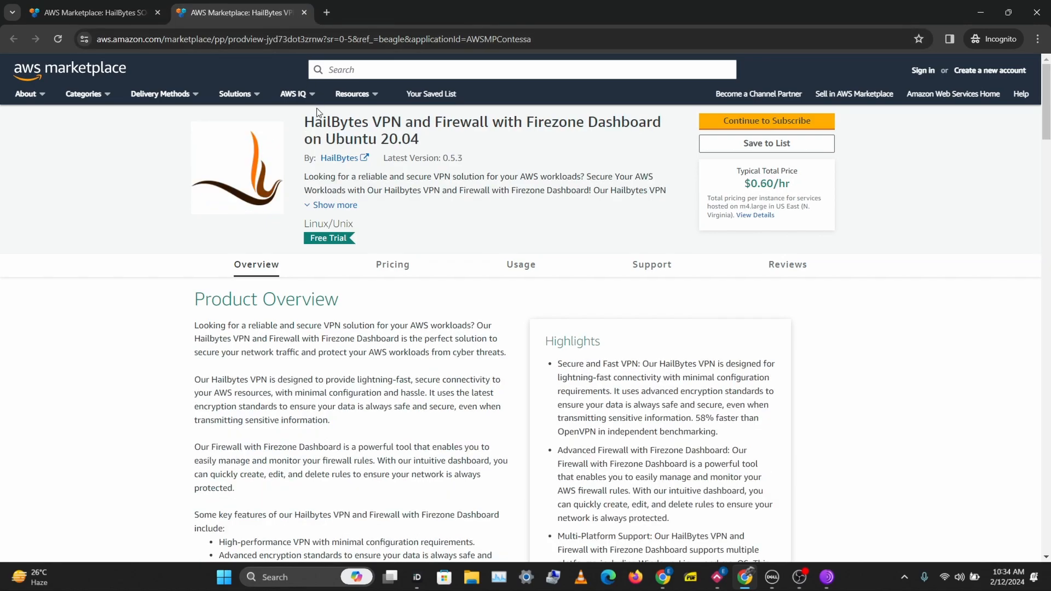